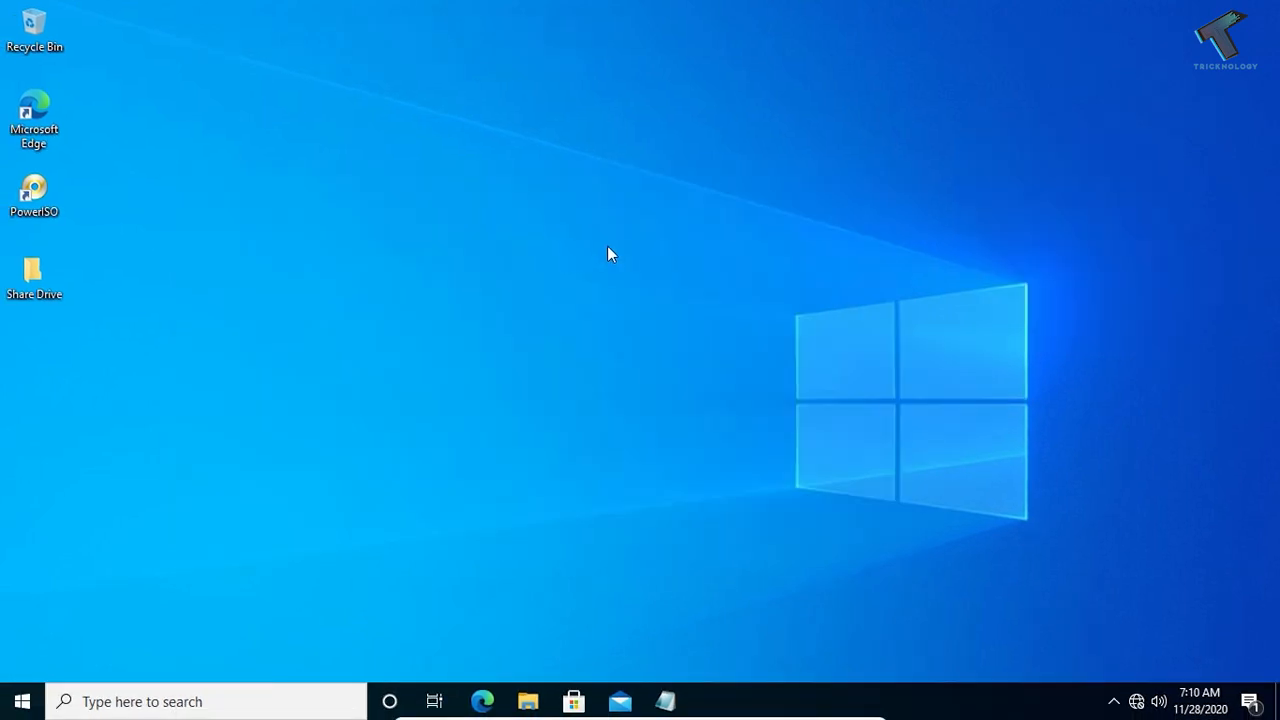
Check the desktop right-click menu, then search Windows for regedit
{"action": "right_click", "coordinate": [632, 253]}
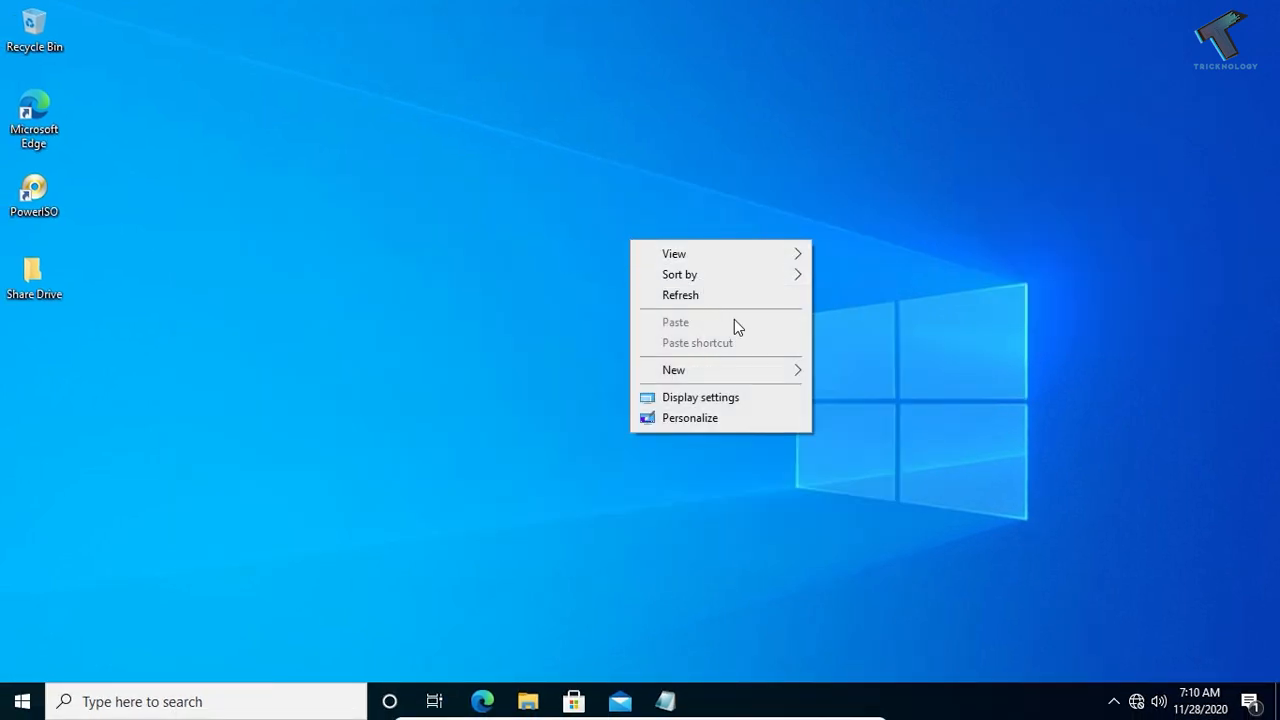
{"action": "mouse_move", "coordinate": [718, 337]}
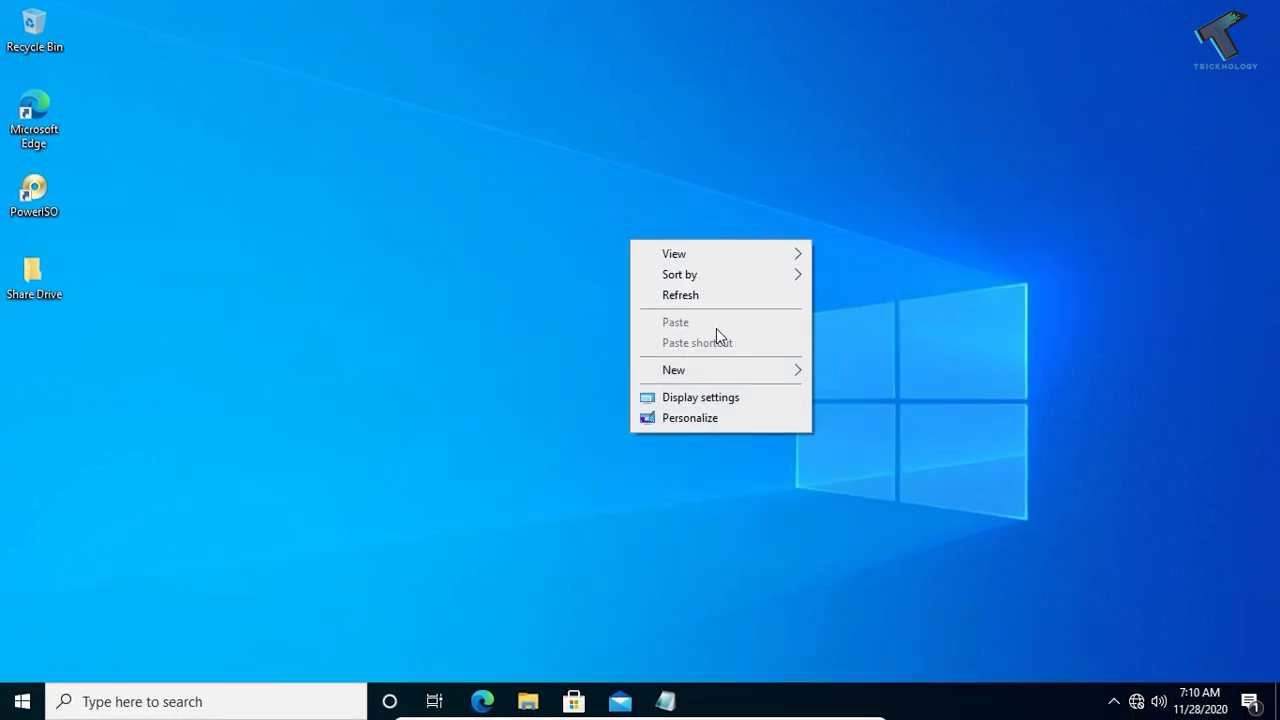
{"action": "left_click", "coordinate": [600, 305]}
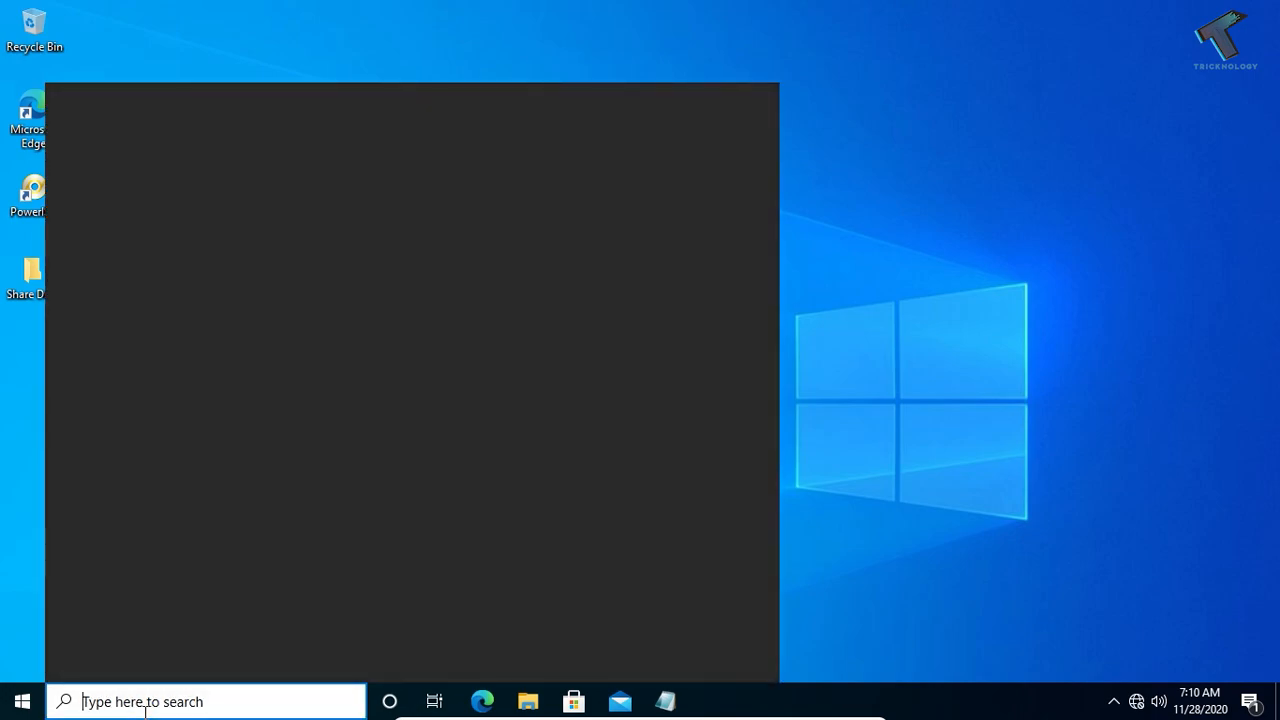
{"action": "type", "text": "regedit"}
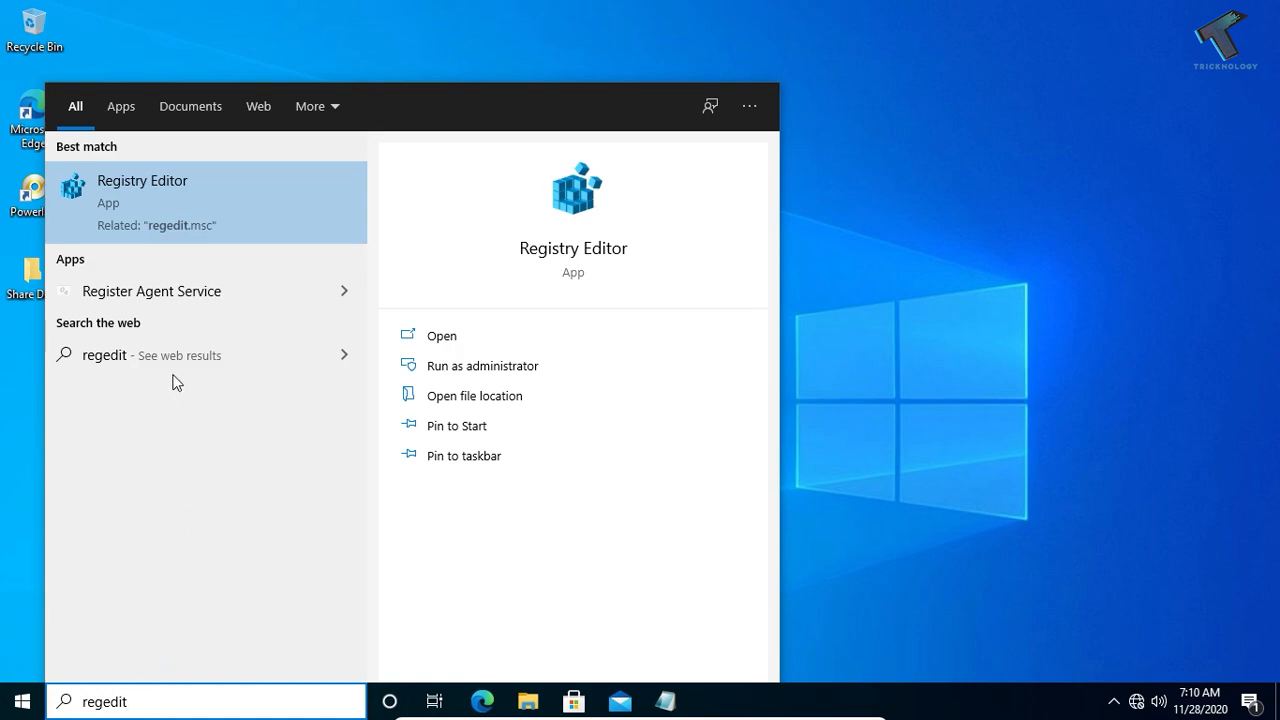
{"action": "mouse_move", "coordinate": [184, 205]}
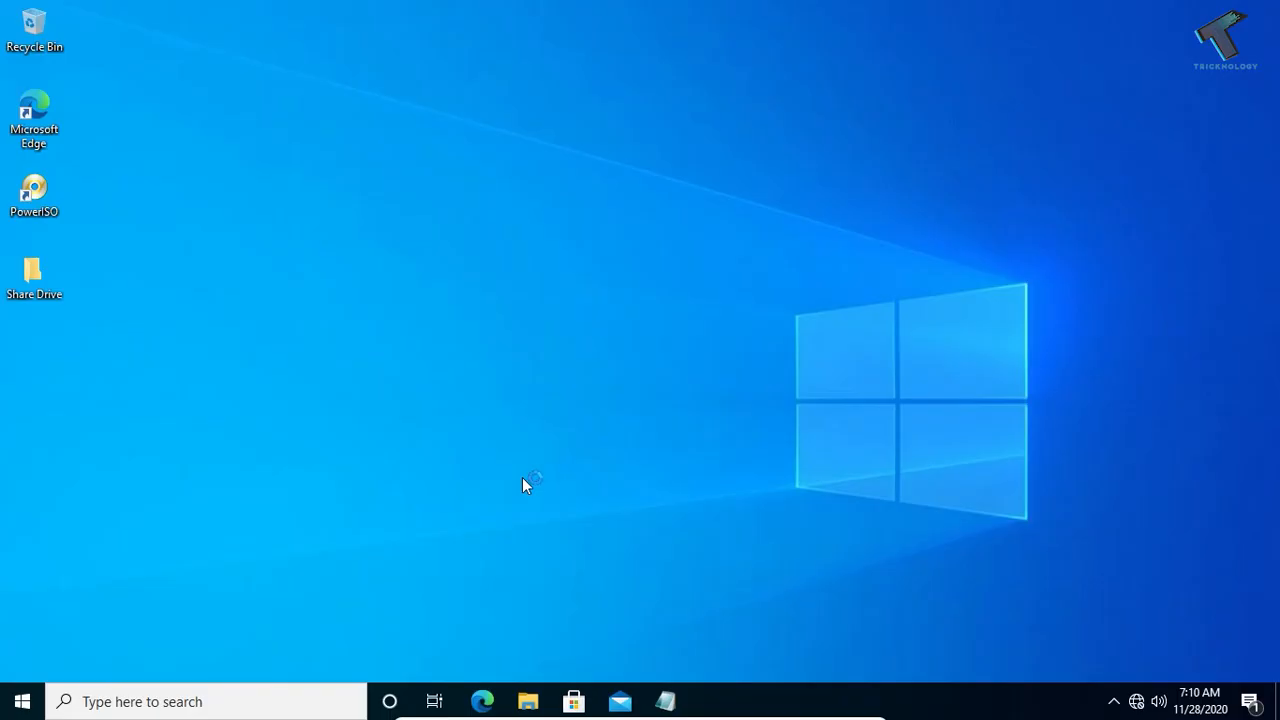
Launch Registry Editor and expand HKEY_CLASSES_ROOT to list its keys
{"action": "left_click", "coordinate": [710, 701]}
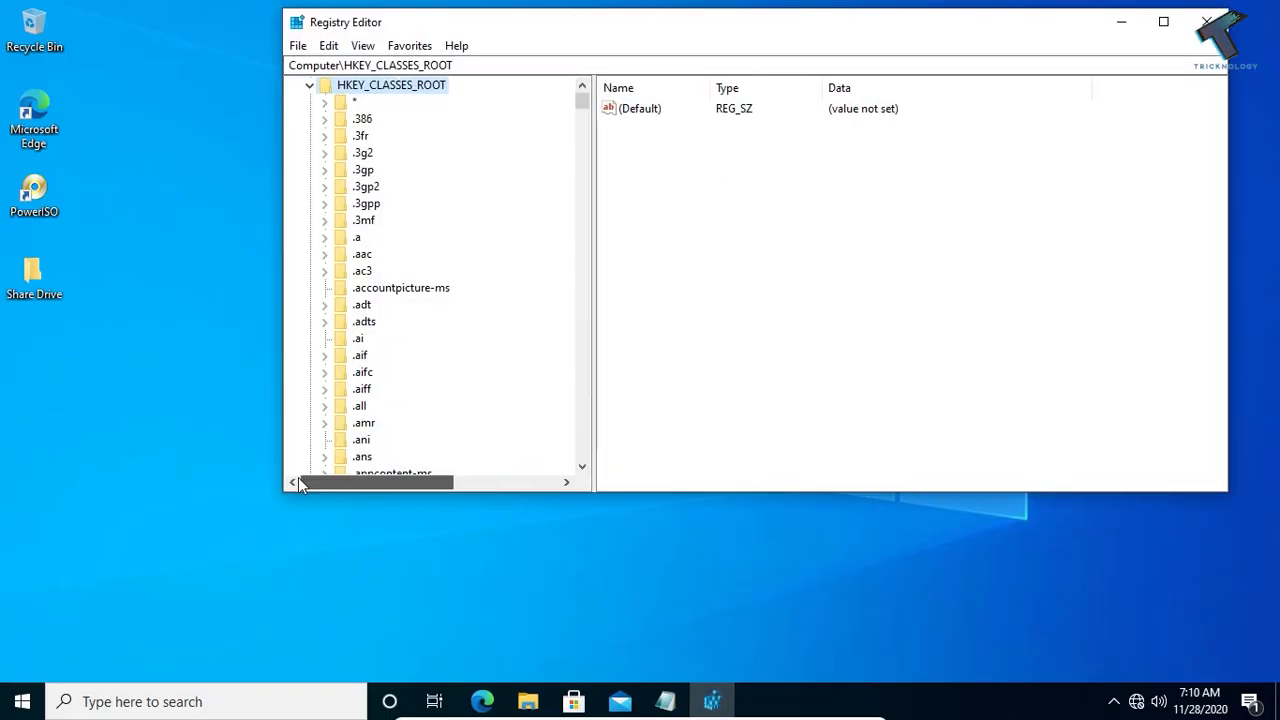
{"action": "left_click", "coordinate": [309, 84]}
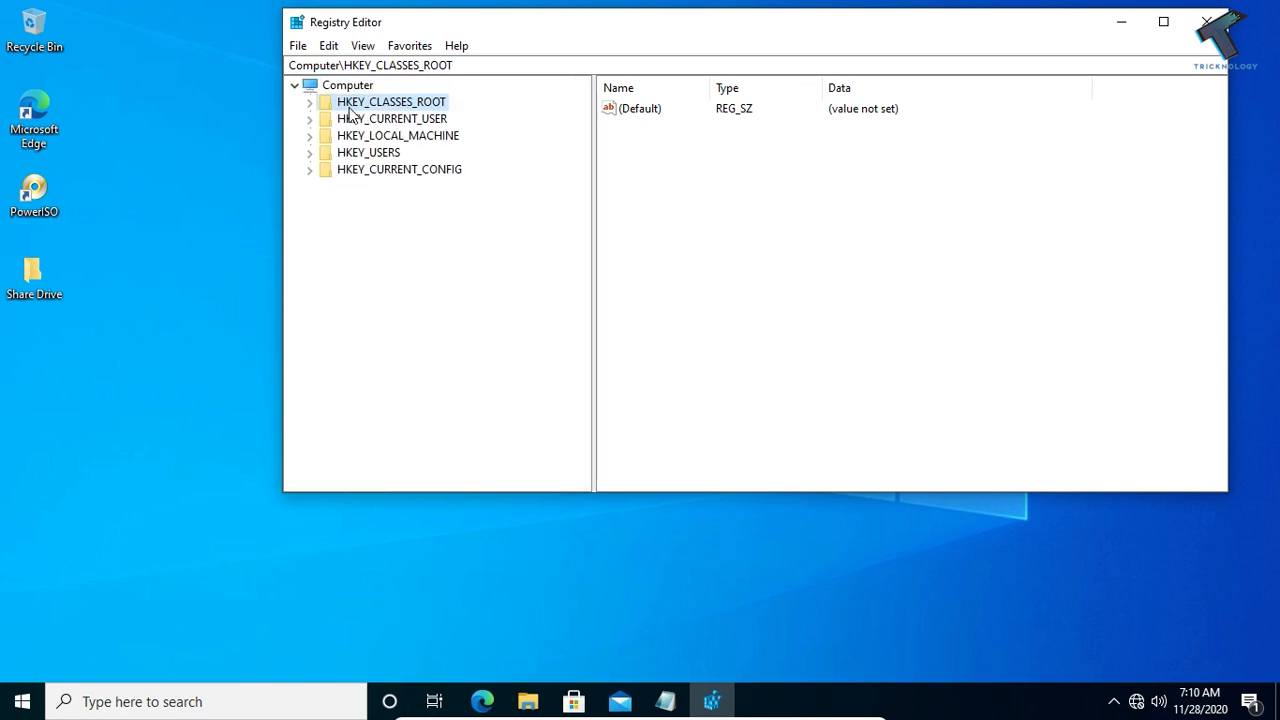
{"action": "mouse_move", "coordinate": [422, 115]}
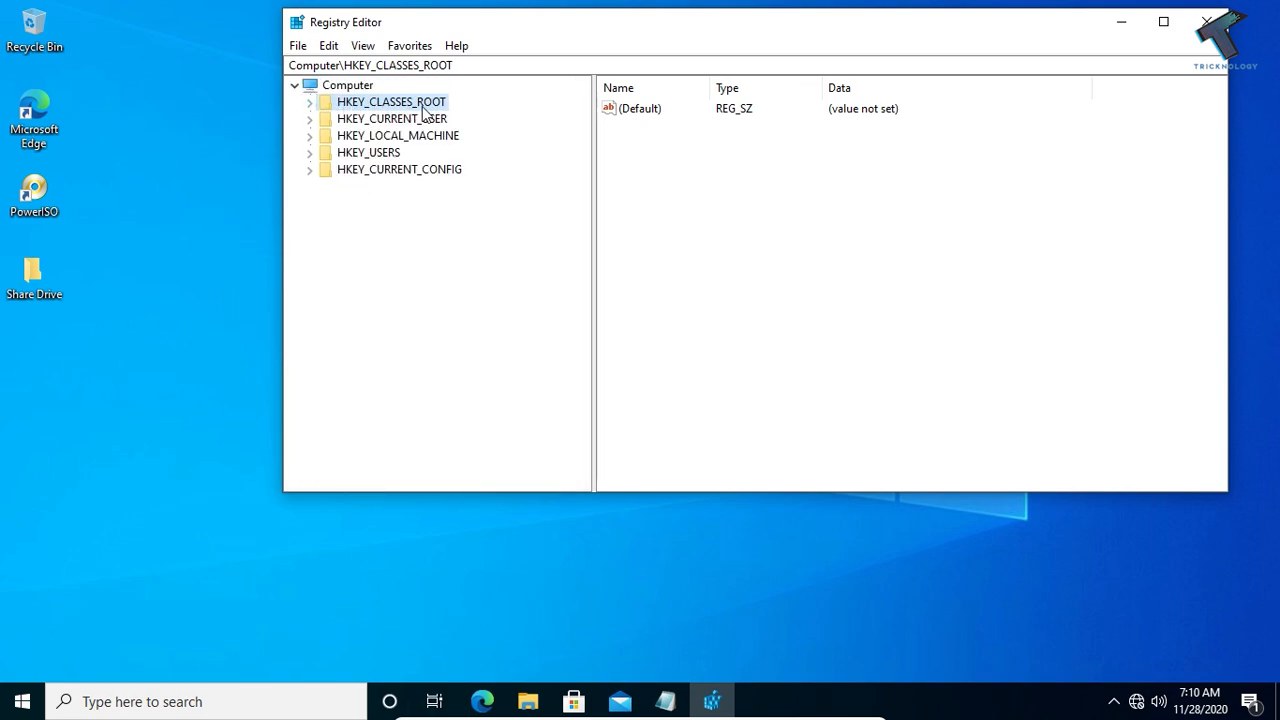
{"action": "left_click", "coordinate": [309, 101]}
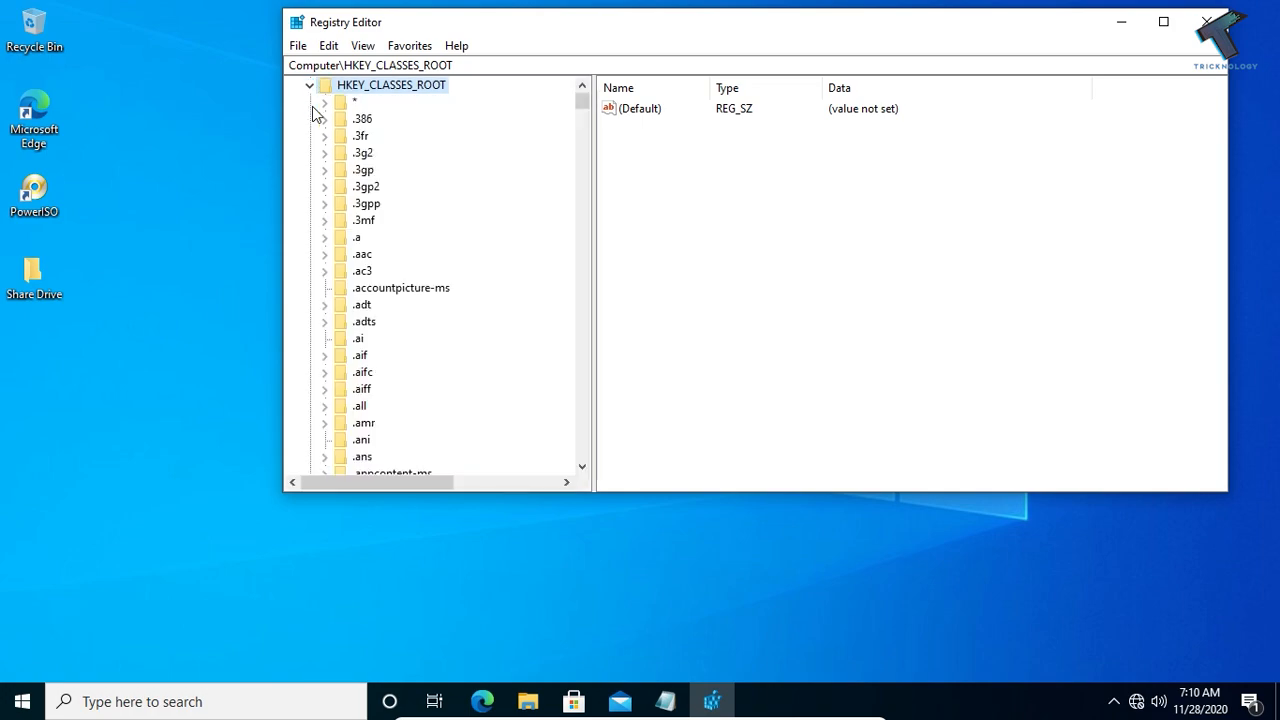
{"action": "left_click", "coordinate": [366, 203]}
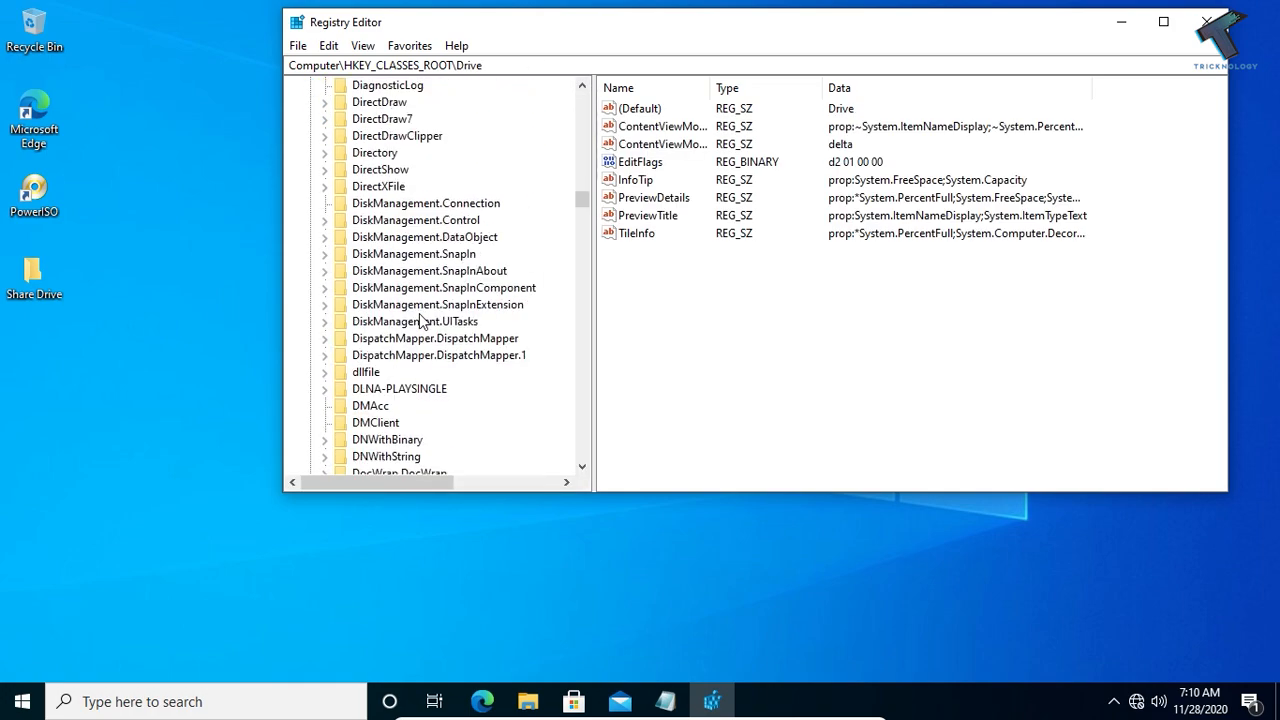
Expand Directory > Background > shell and select the shell key
{"action": "scroll", "scroll_direction": "up", "scroll_amount": 3}
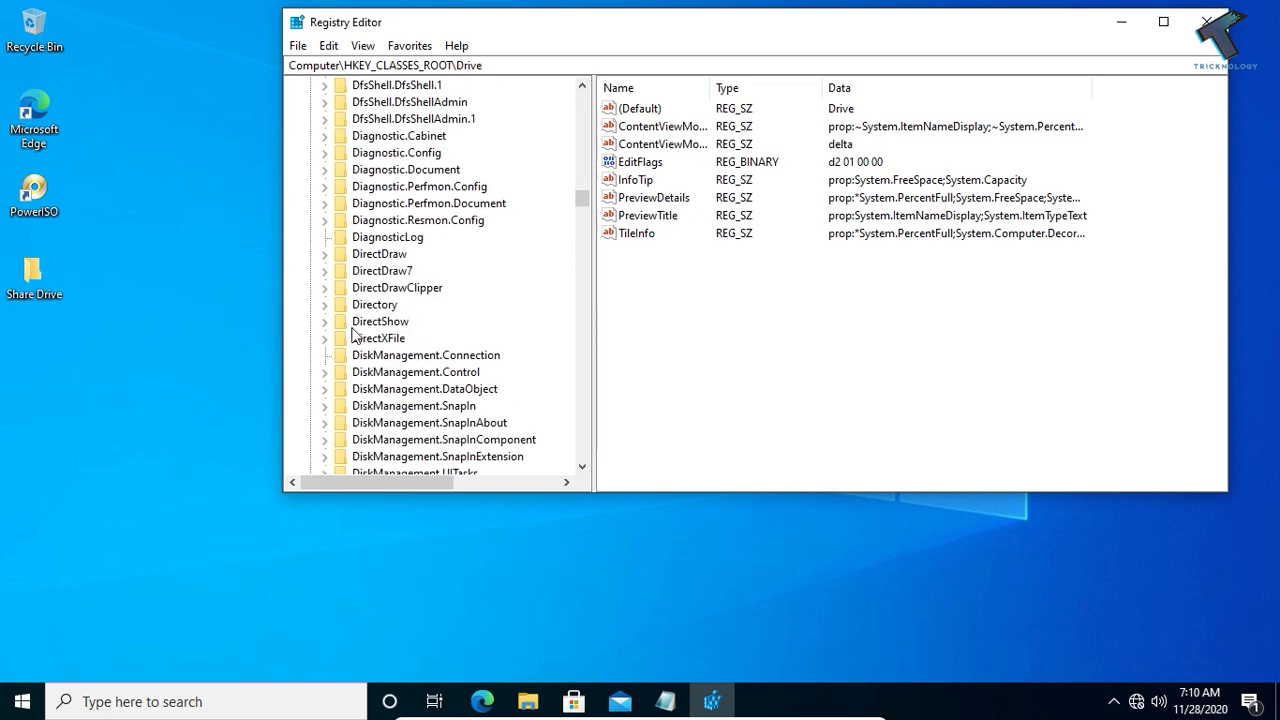
{"action": "left_click", "coordinate": [375, 304]}
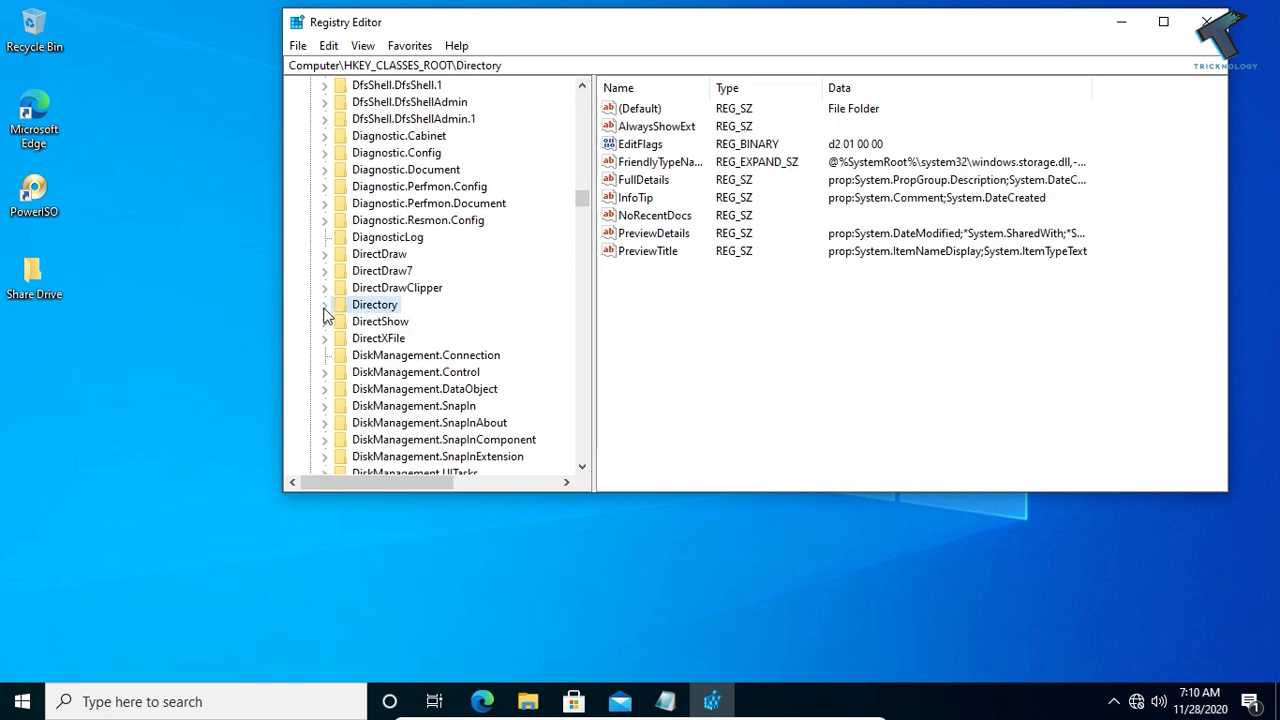
{"action": "left_click", "coordinate": [324, 304]}
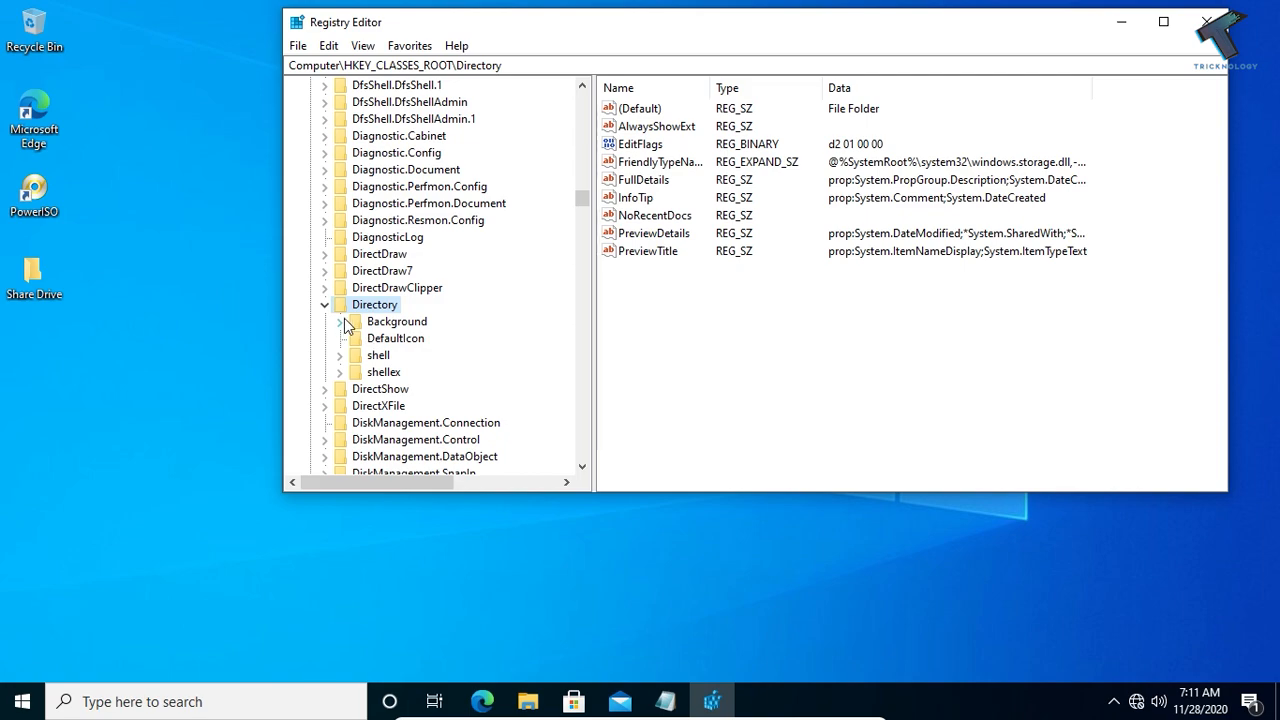
{"action": "left_click", "coordinate": [325, 321]}
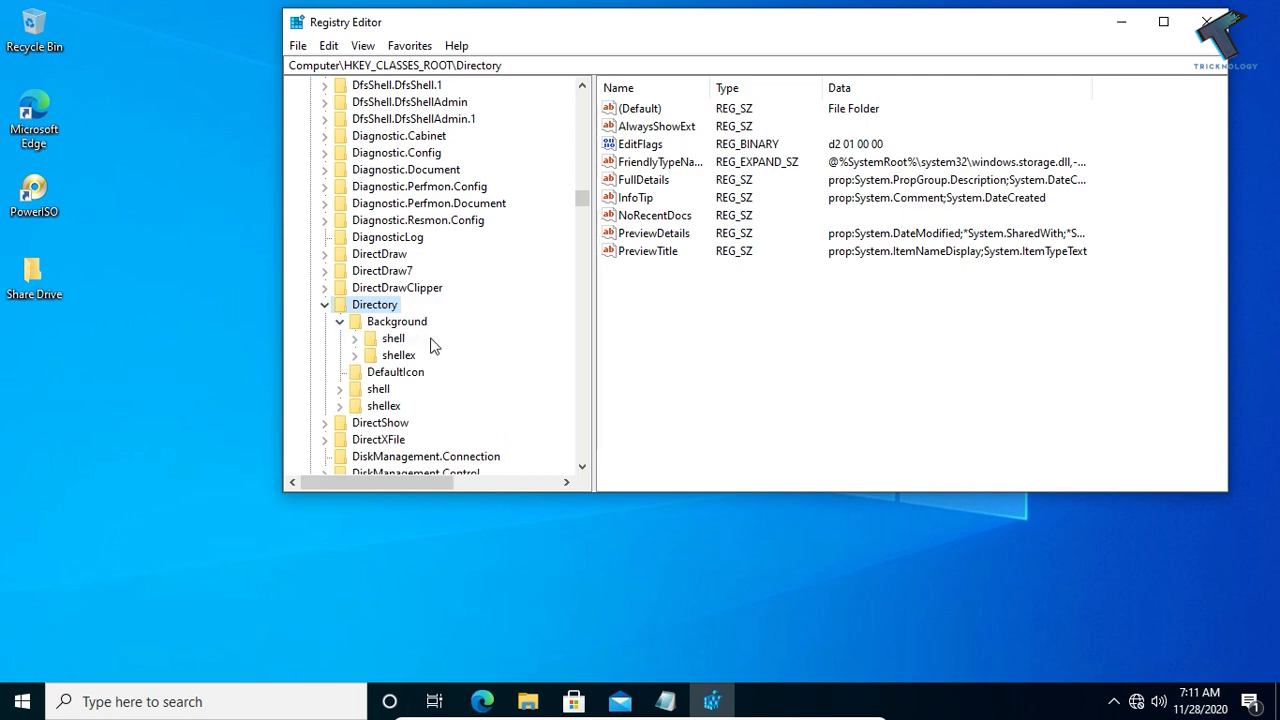
{"action": "left_click", "coordinate": [354, 338]}
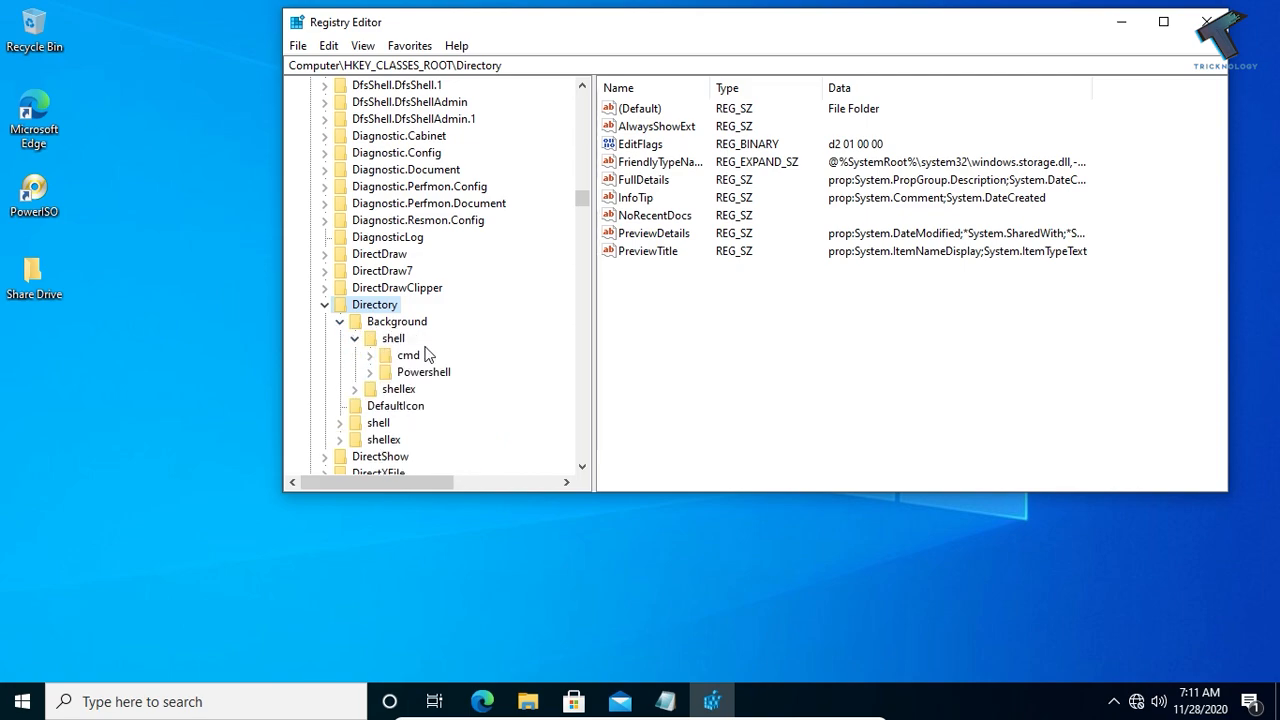
{"action": "left_click", "coordinate": [392, 338]}
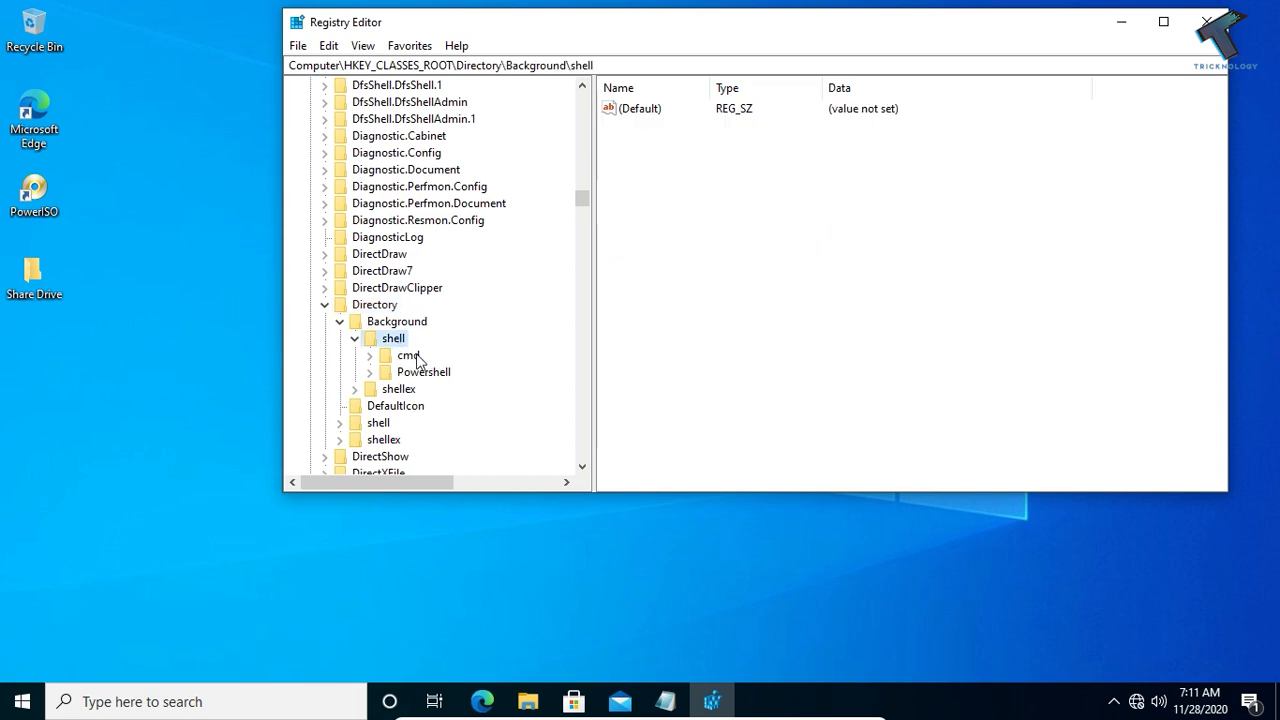
{"action": "mouse_move", "coordinate": [390, 360]}
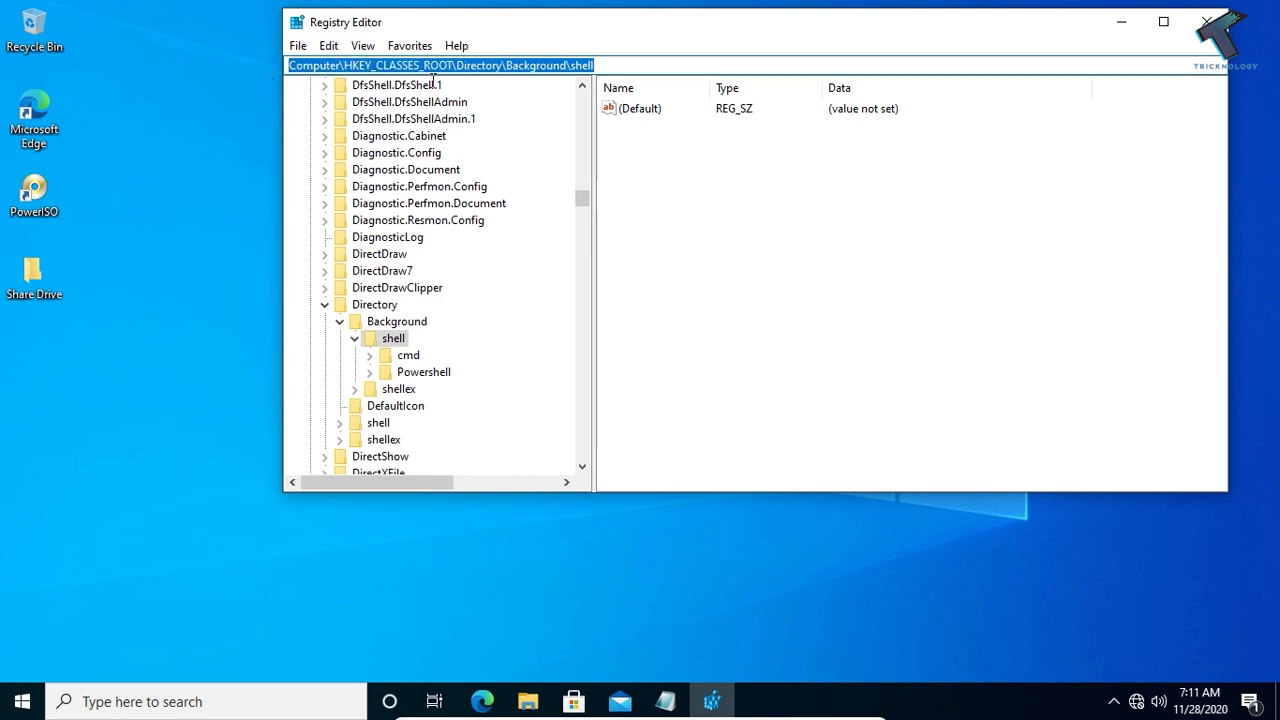
{"action": "mouse_move", "coordinate": [103, 66]}
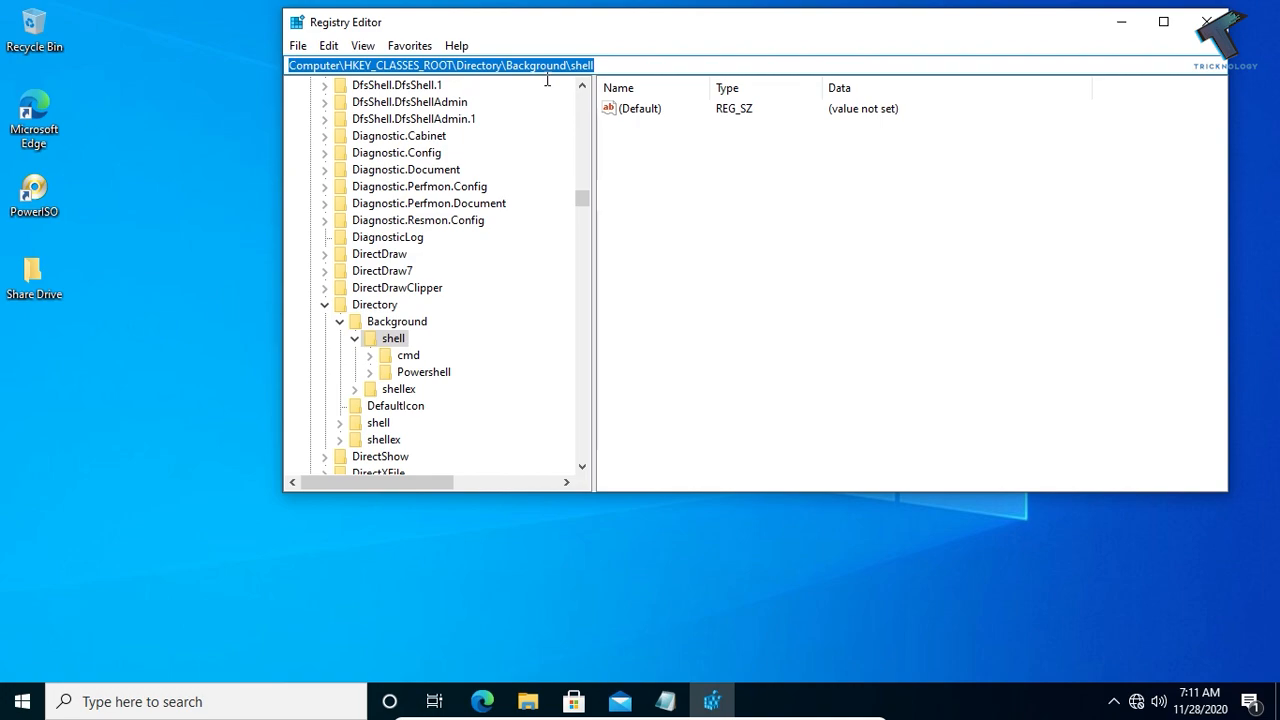
{"action": "left_click", "coordinate": [440, 65]}
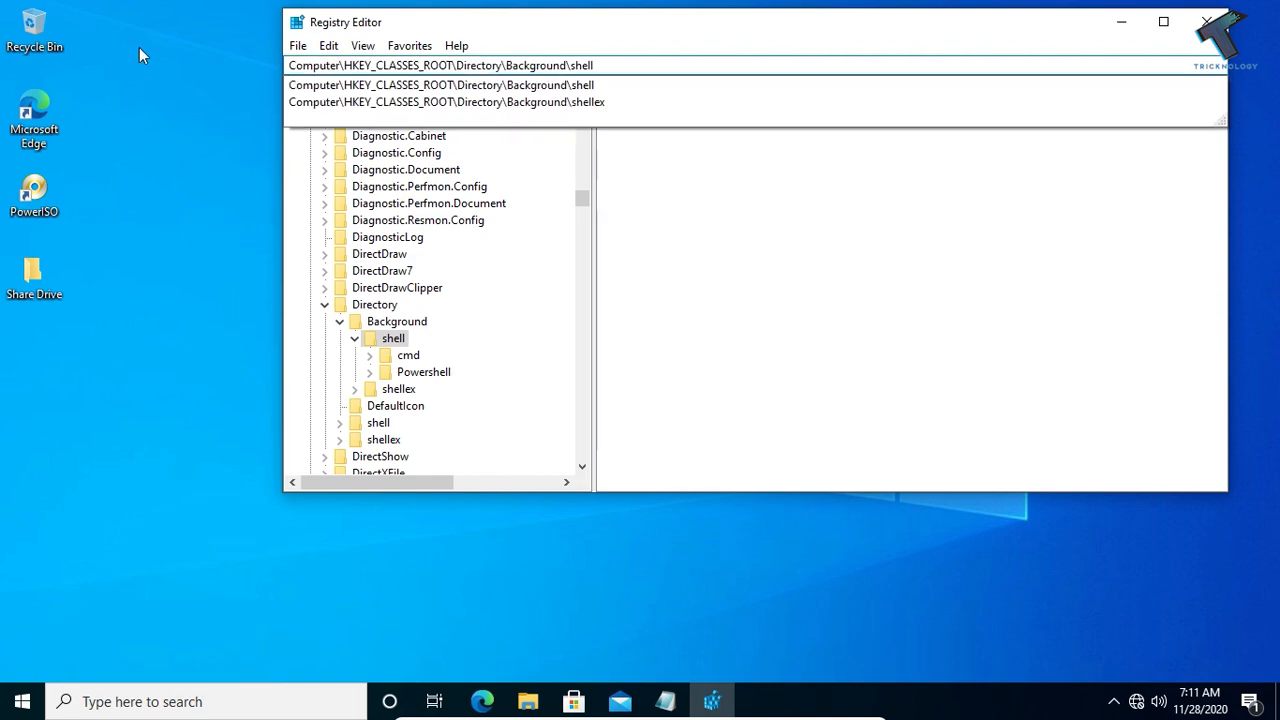
{"action": "left_click", "coordinate": [393, 338]}
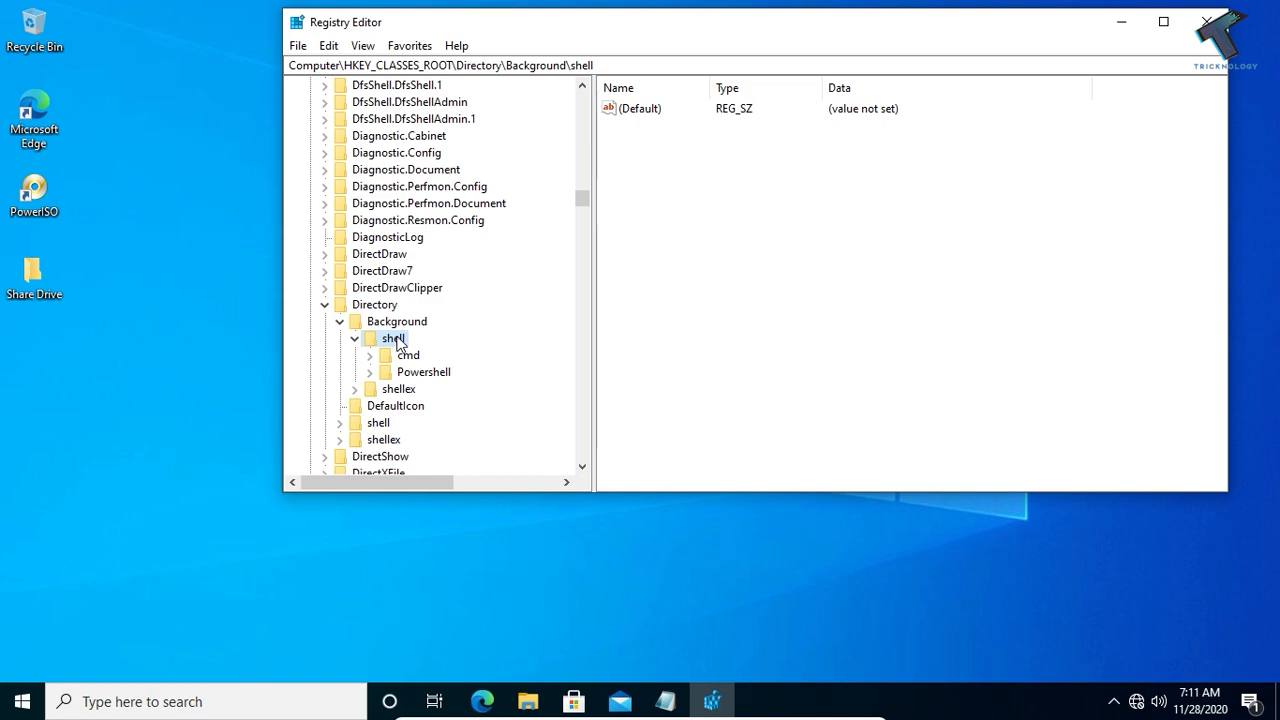
{"action": "mouse_move", "coordinate": [422, 349]}
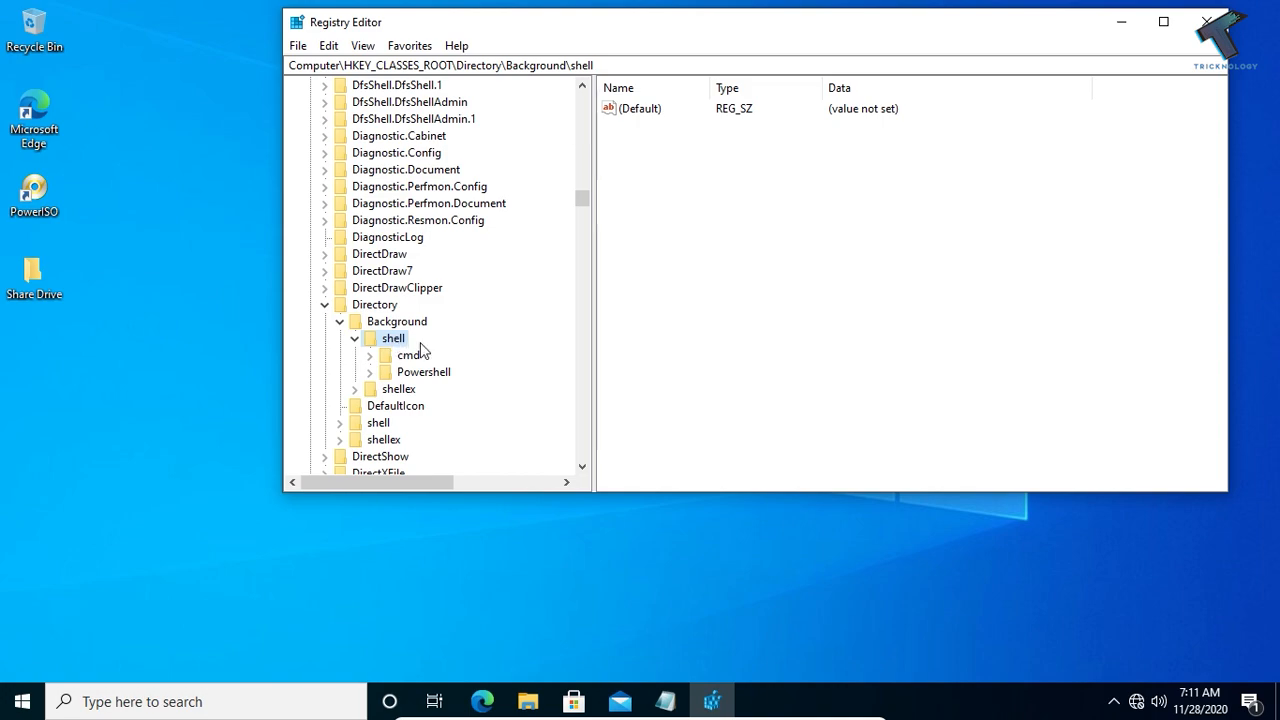
{"action": "mouse_move", "coordinate": [398, 343]}
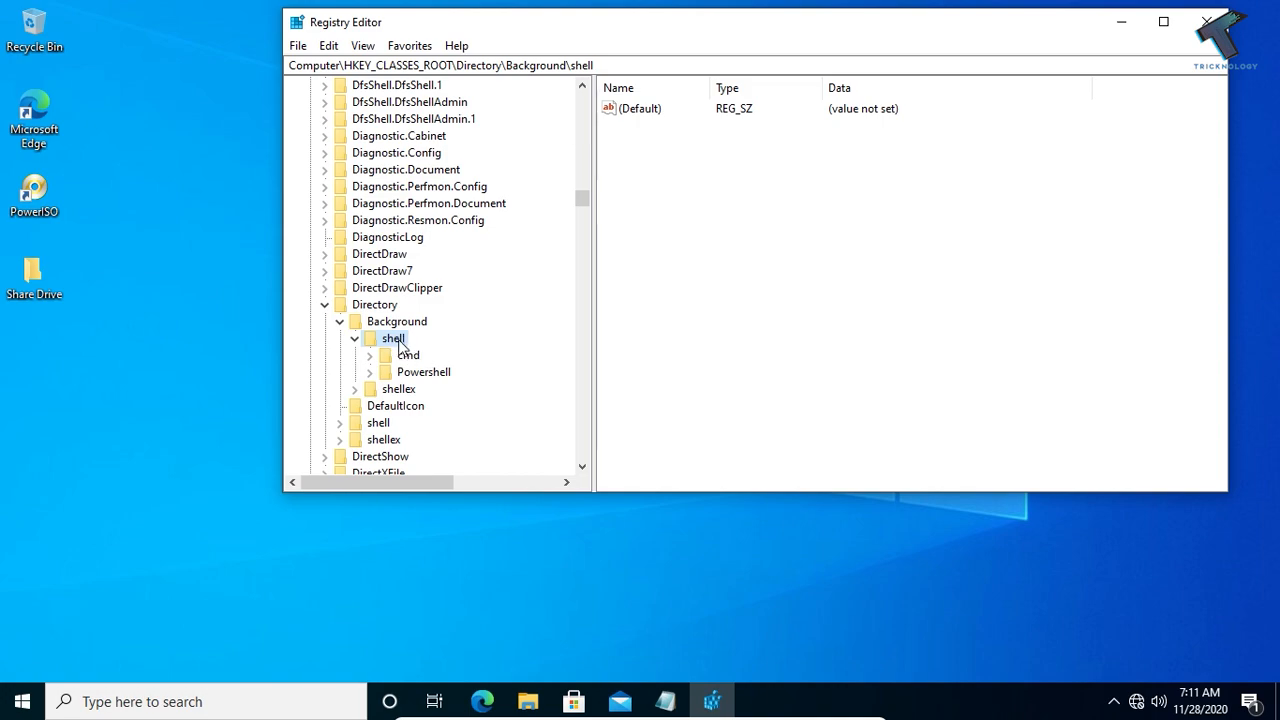
Add a subkey named 'command' under the CommandPrompt key in Directory\Background\shell
{"action": "right_click", "coordinate": [393, 338]}
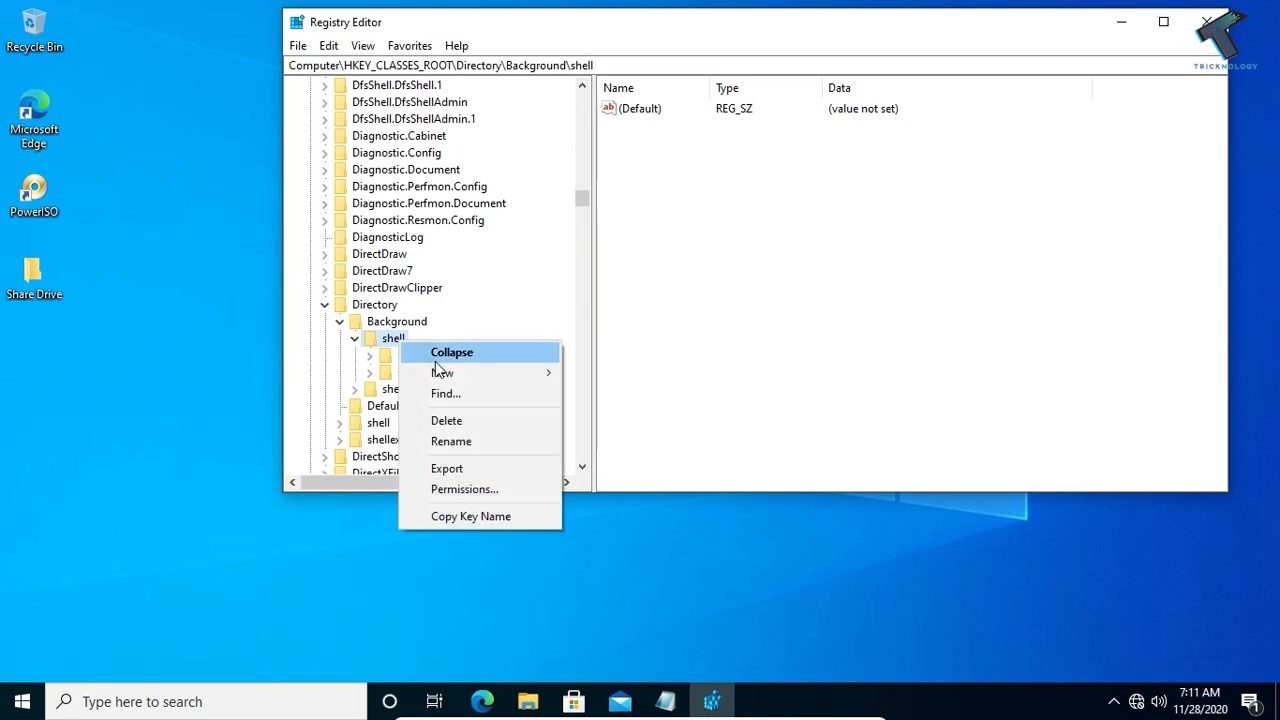
{"action": "mouse_move", "coordinate": [442, 372]}
{"action": "type", "text": "CommandPrompt"}
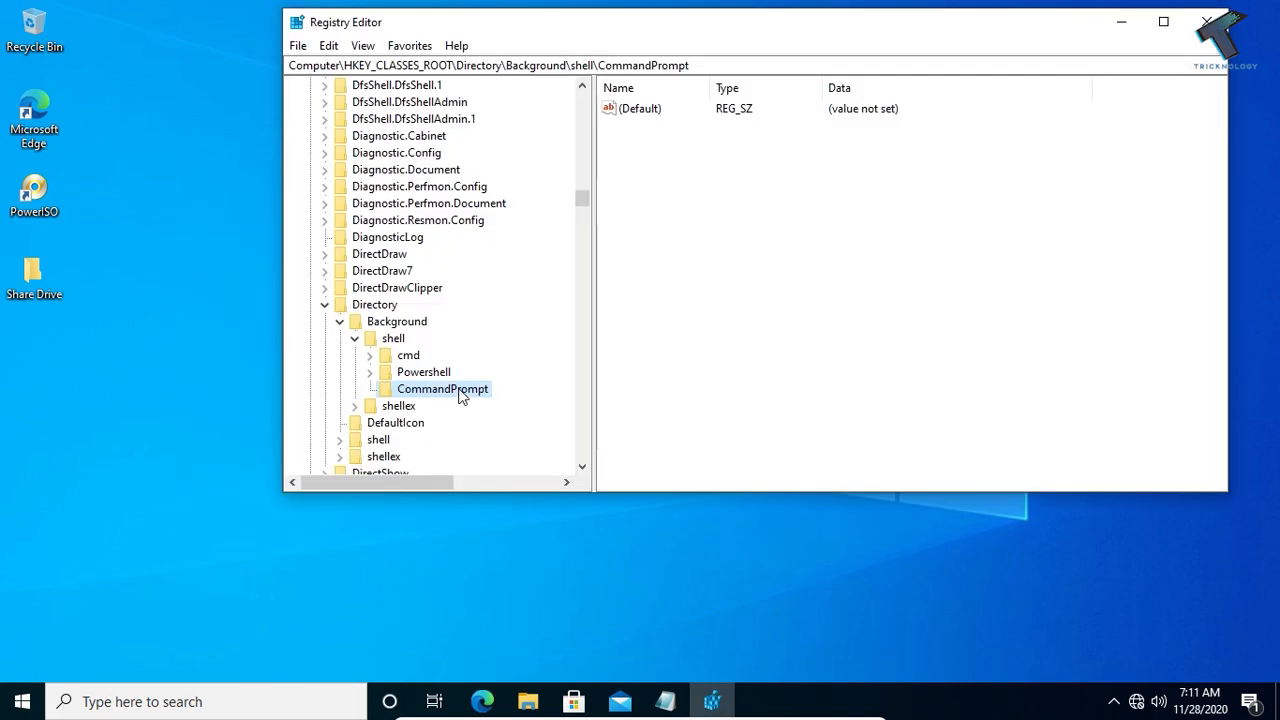
{"action": "right_click", "coordinate": [442, 388]}
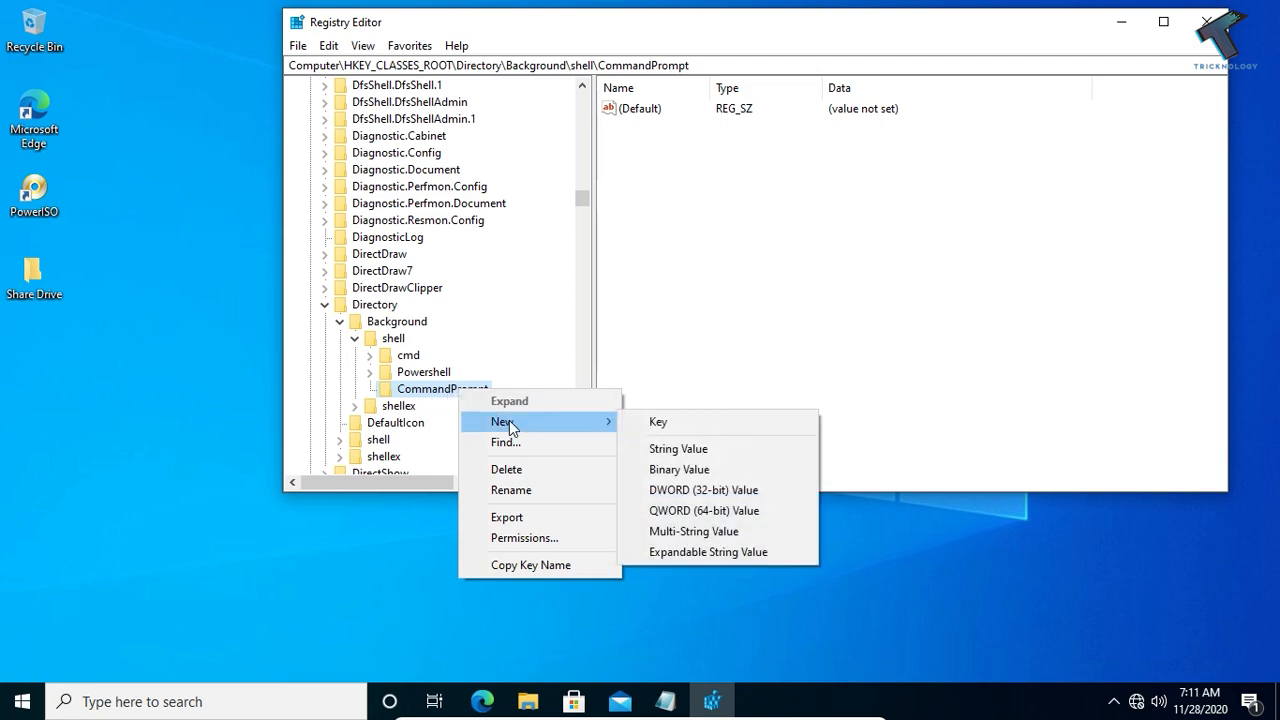
{"action": "mouse_move", "coordinate": [622, 432]}
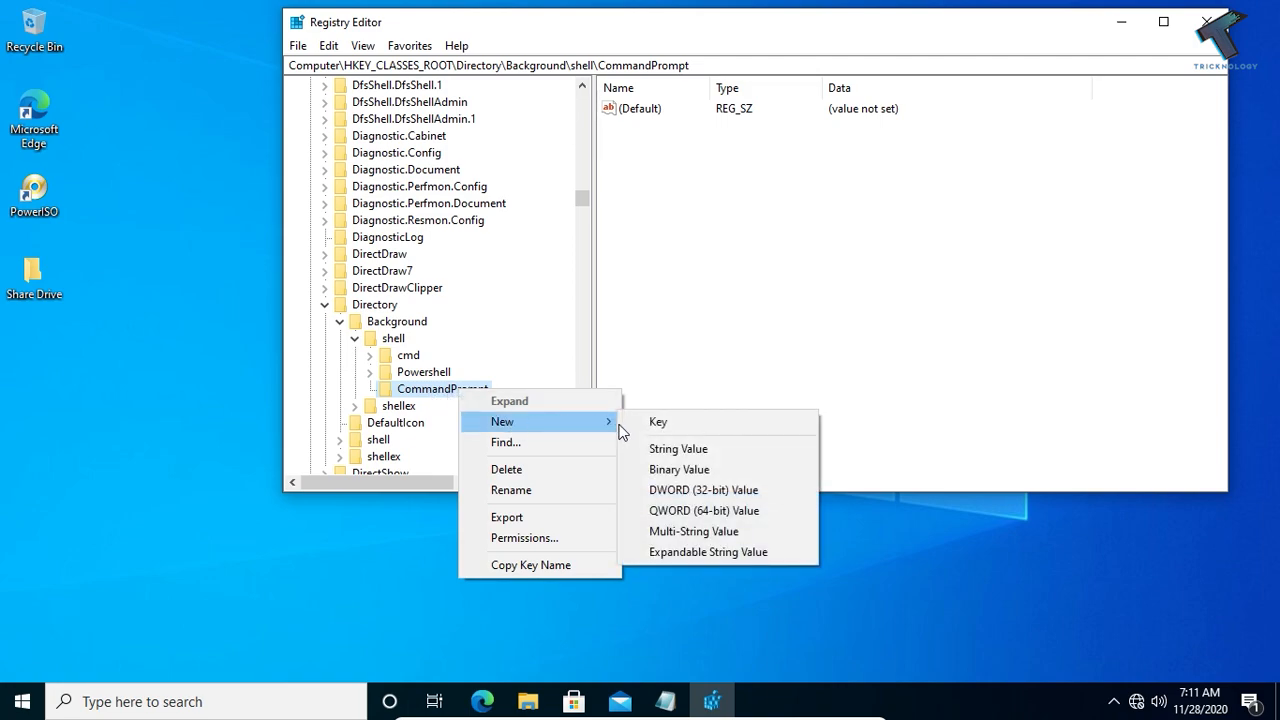
{"action": "left_click", "coordinate": [658, 421]}
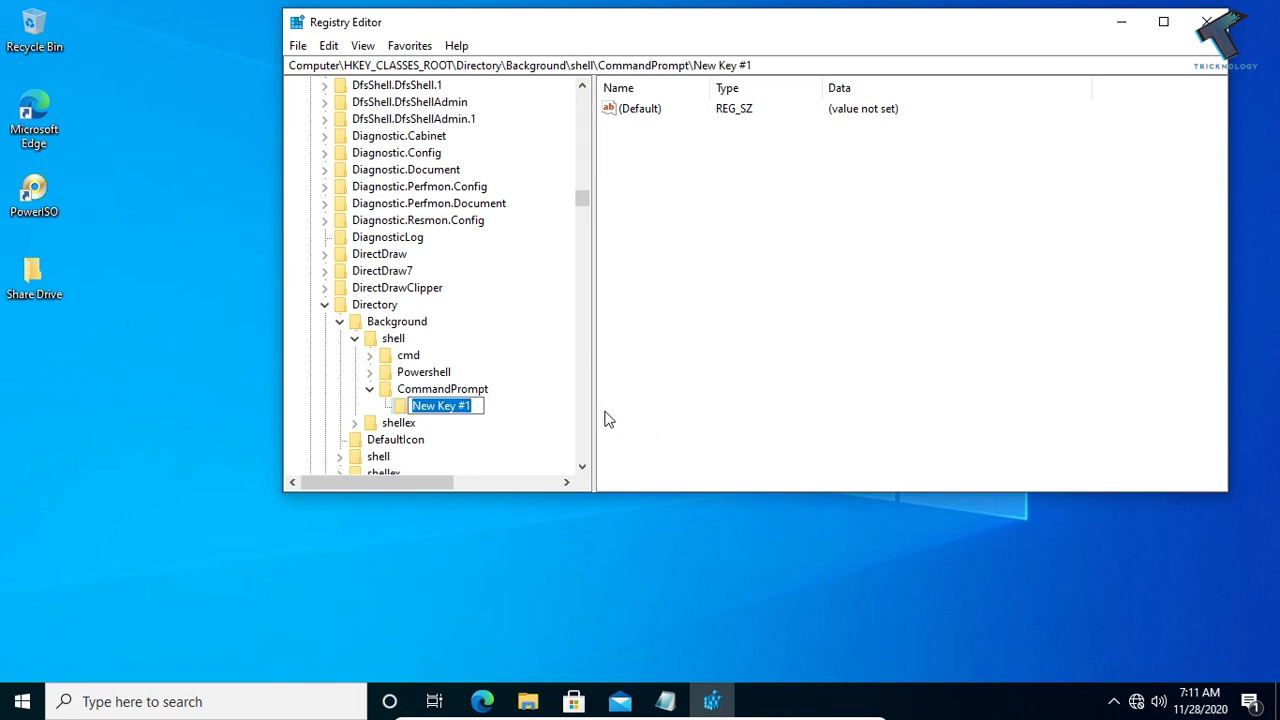
{"action": "type", "text": "command"}
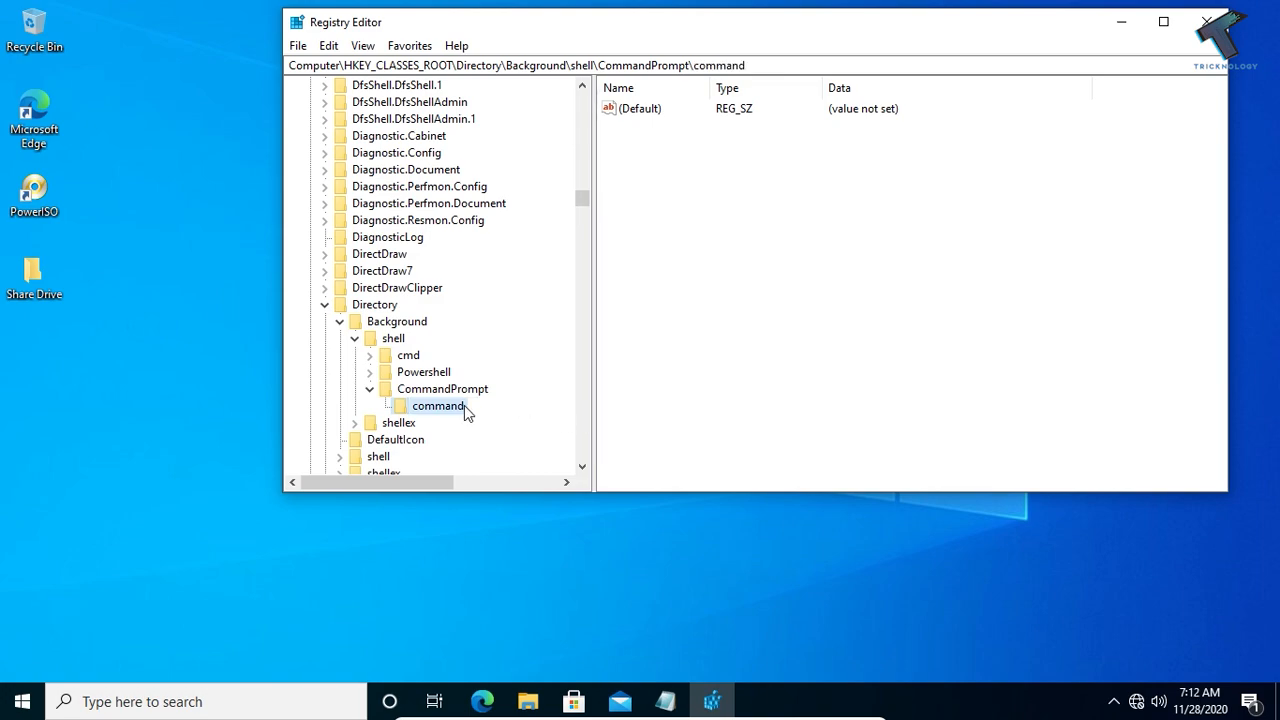
{"action": "mouse_move", "coordinate": [436, 412]}
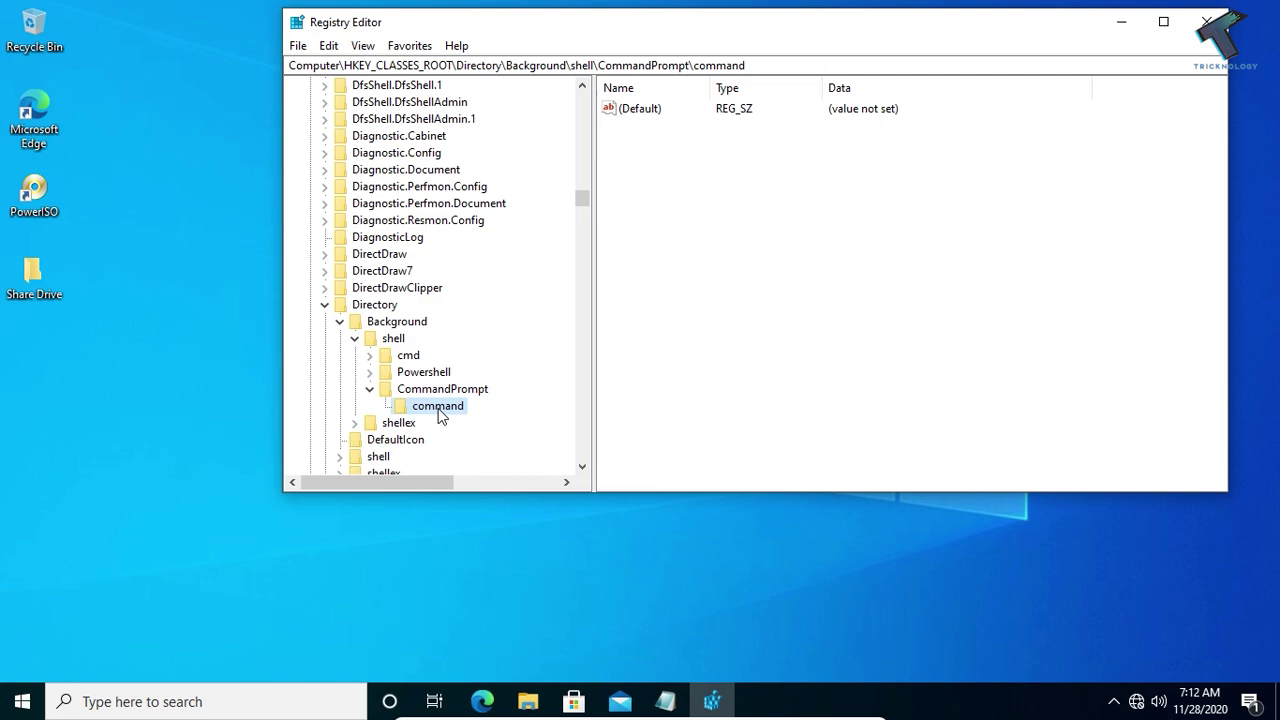
{"action": "mouse_move", "coordinate": [527, 700]}
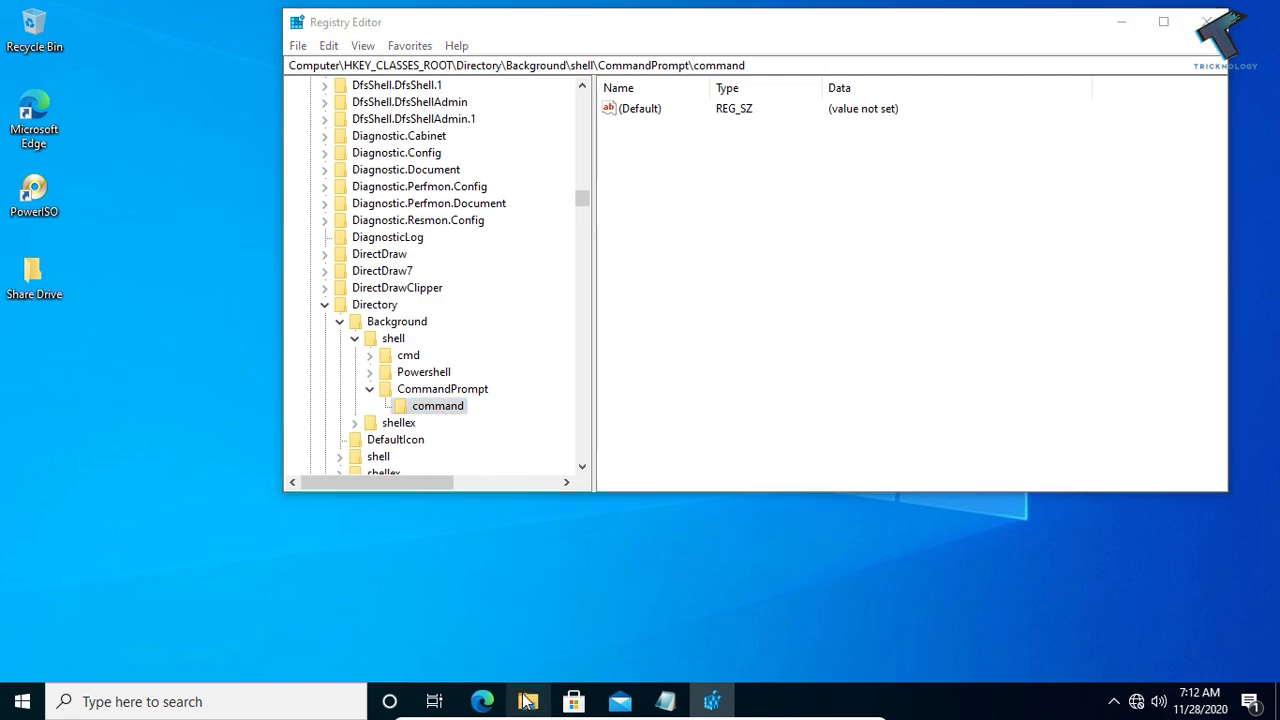
Browse File Explorer to C:\Windows\System32 and bring up cmd's extended context menu
{"action": "left_click", "coordinate": [528, 700]}
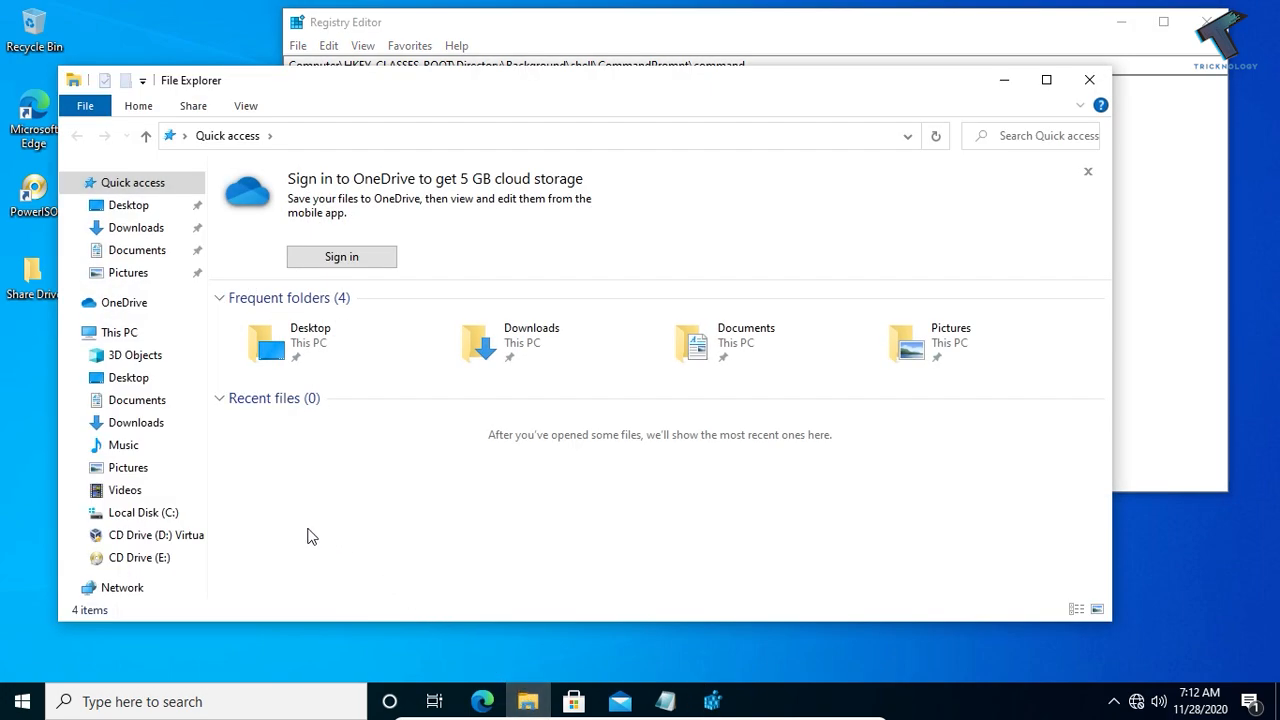
{"action": "left_click", "coordinate": [138, 512]}
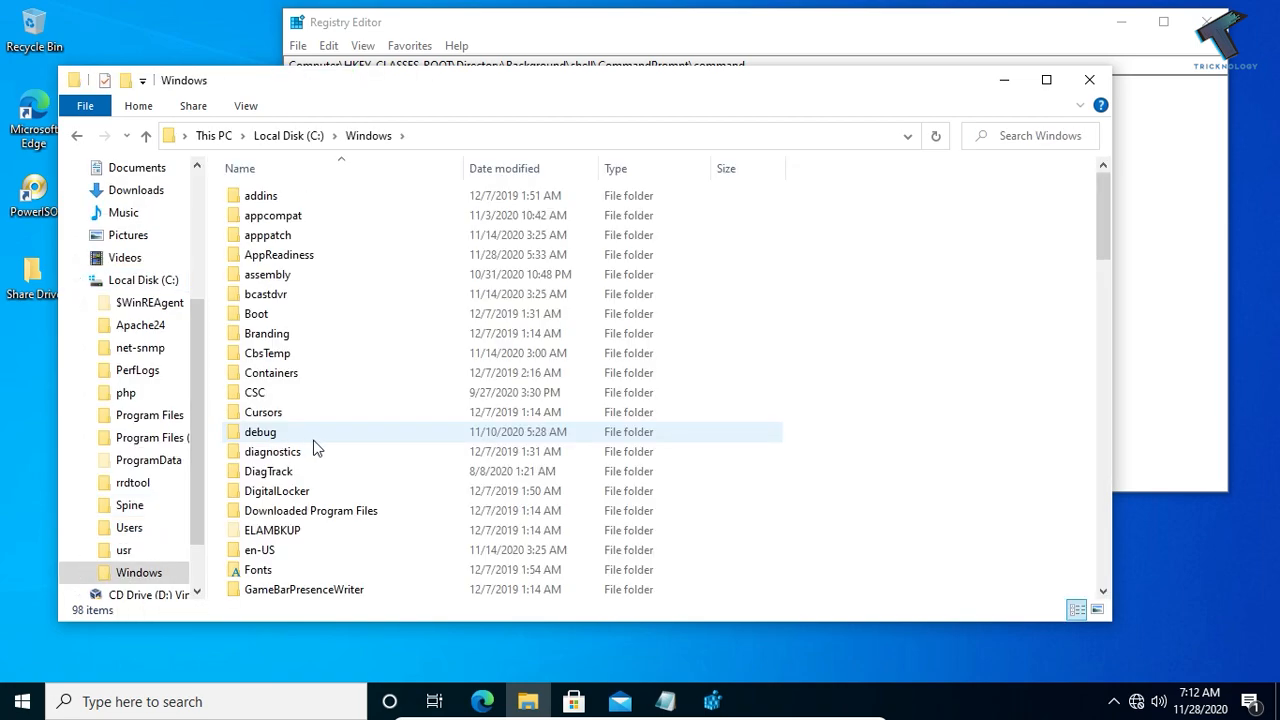
{"action": "double_click", "coordinate": [260, 431]}
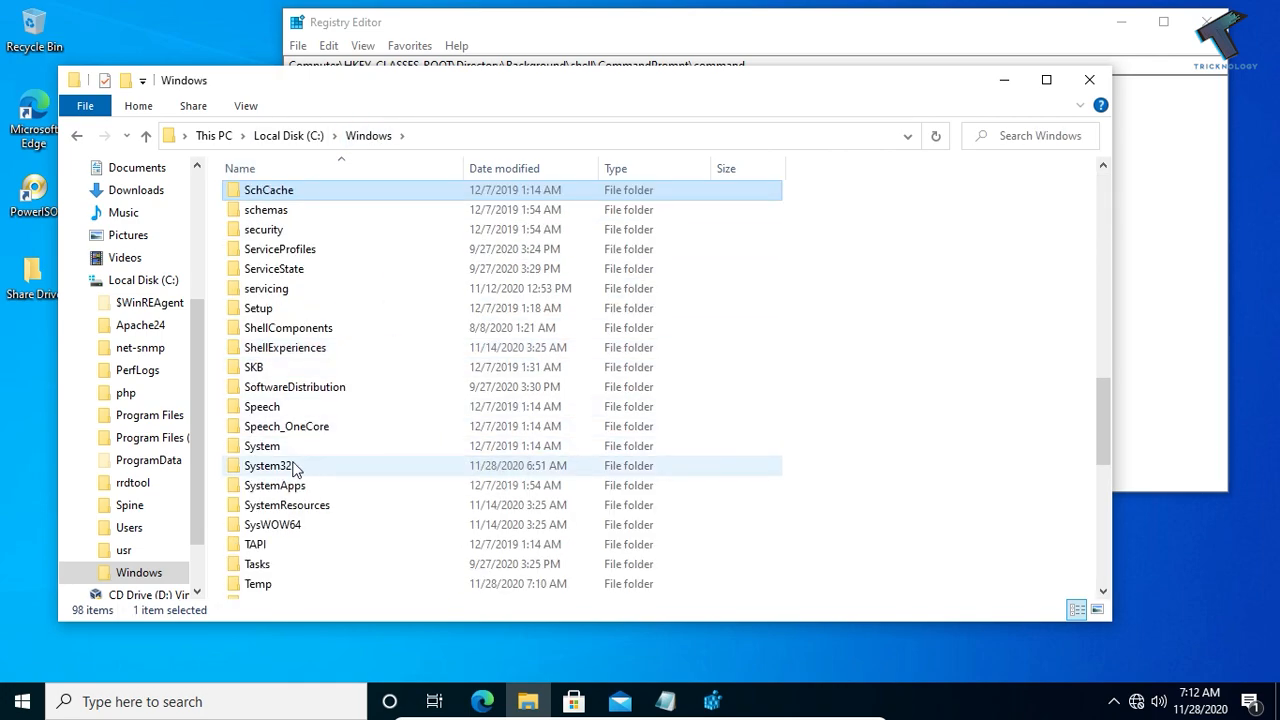
{"action": "double_click", "coordinate": [267, 465]}
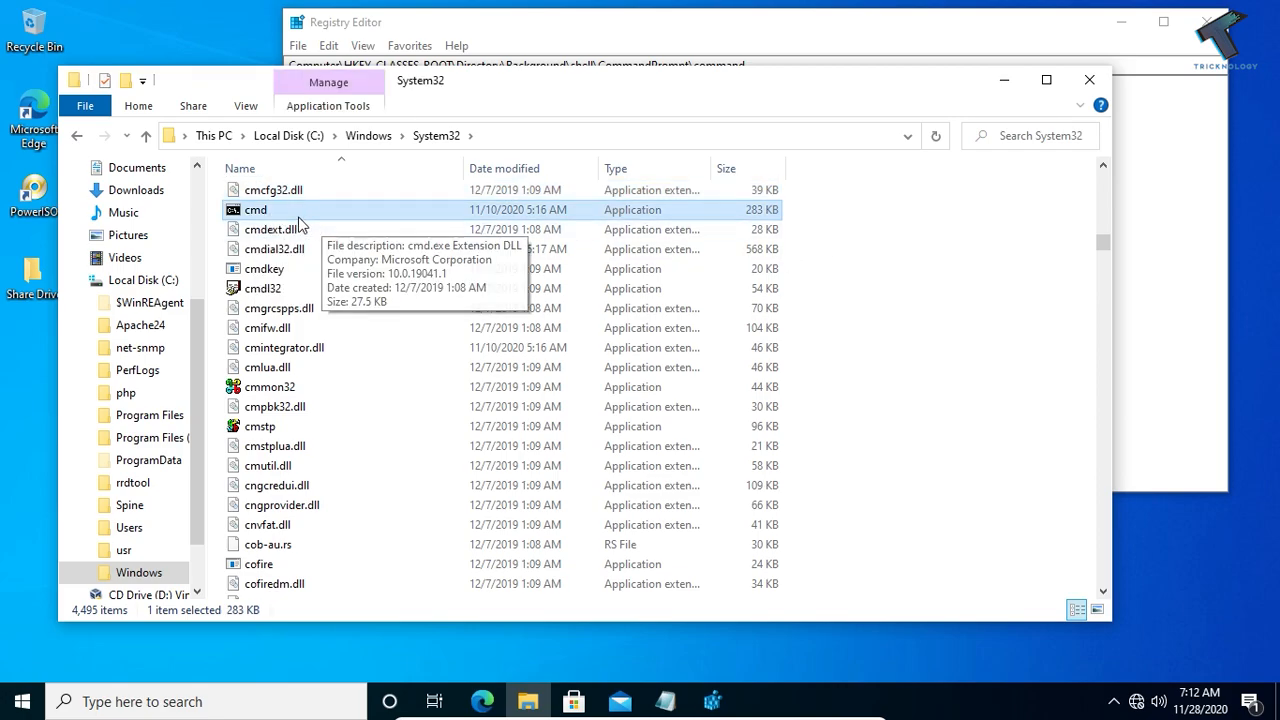
{"action": "mouse_move", "coordinate": [296, 215]}
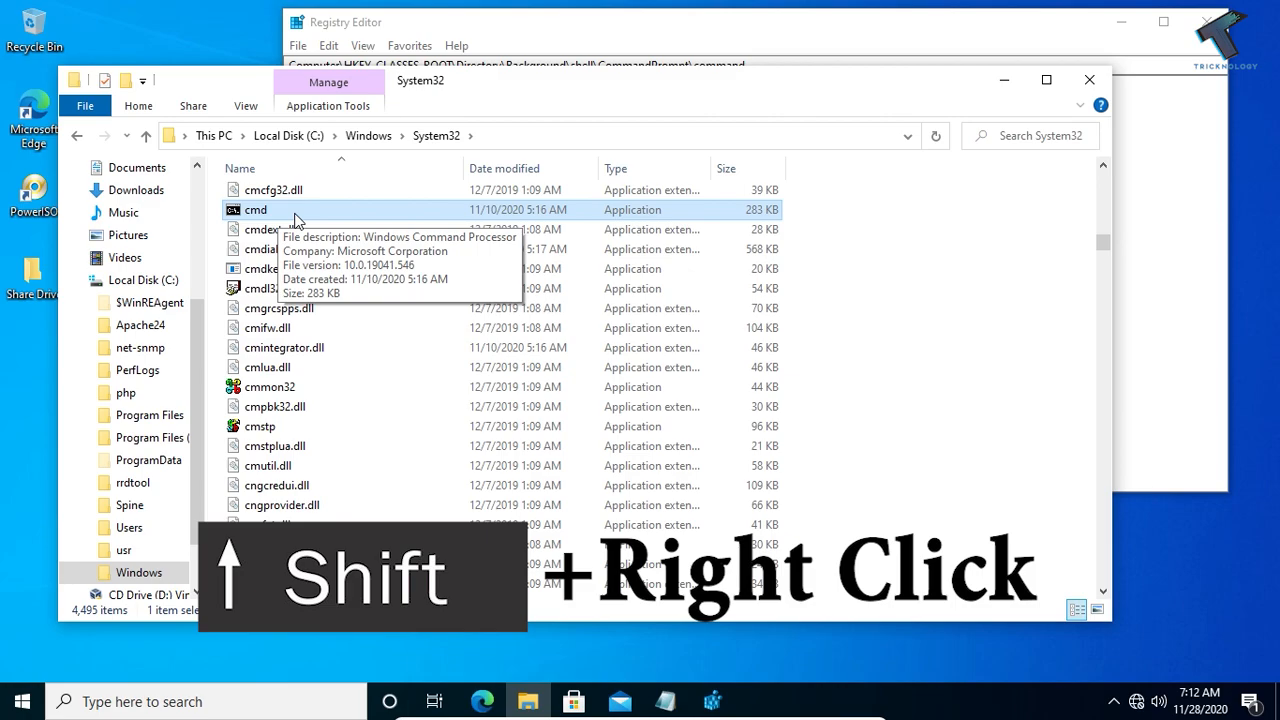
{"action": "right_click", "coordinate": [255, 210]}
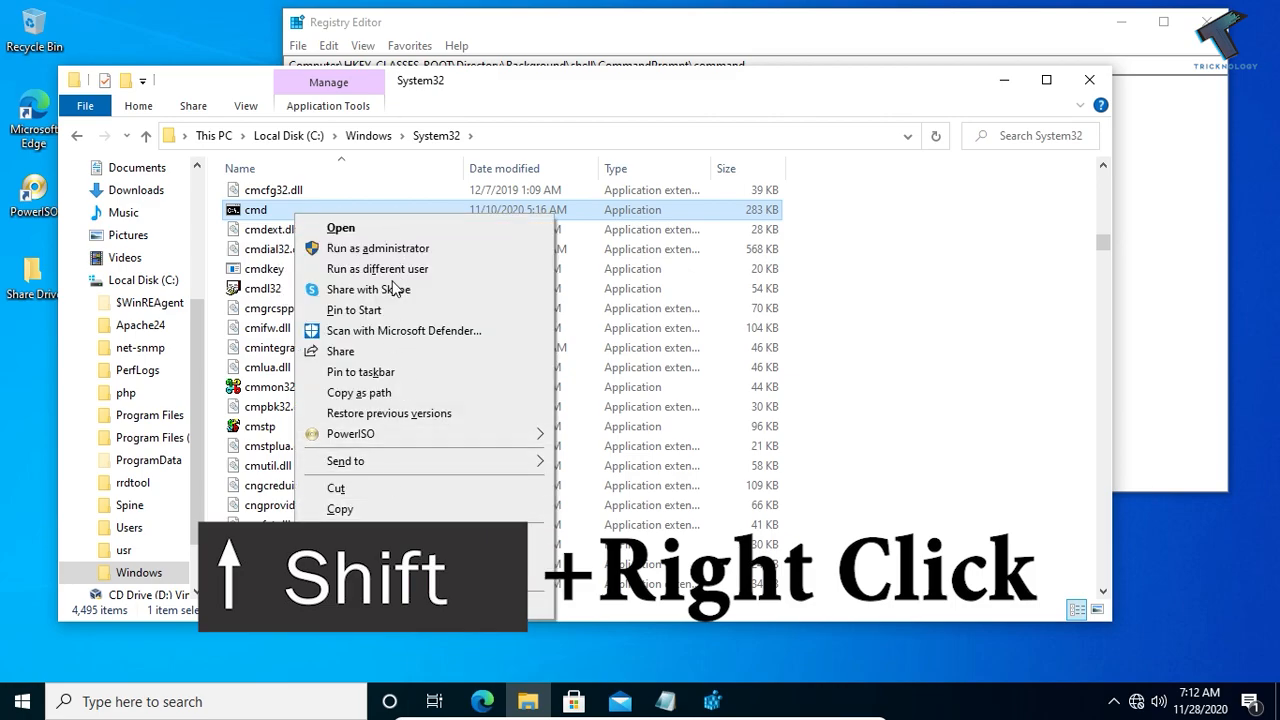
{"action": "mouse_move", "coordinate": [388, 392]}
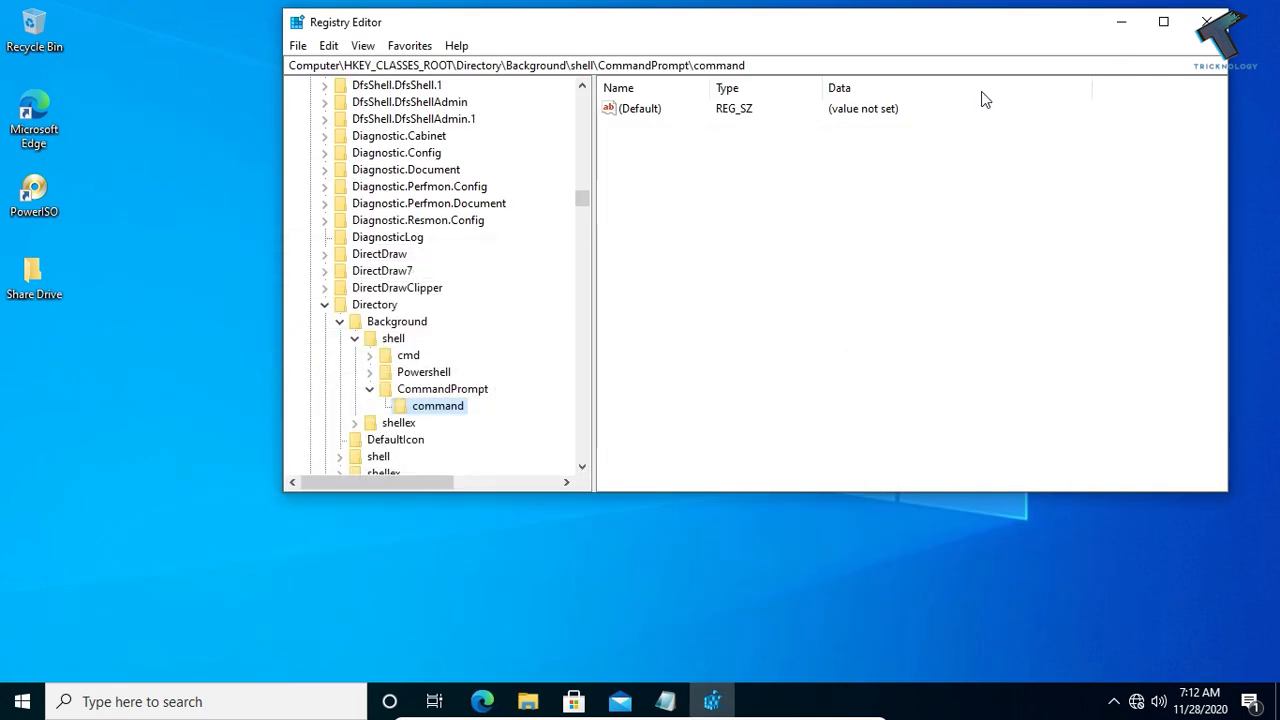
Set the command key's (Default) value data to C:\Windows\System32\cmd.exe
{"action": "right_click", "coordinate": [640, 108]}
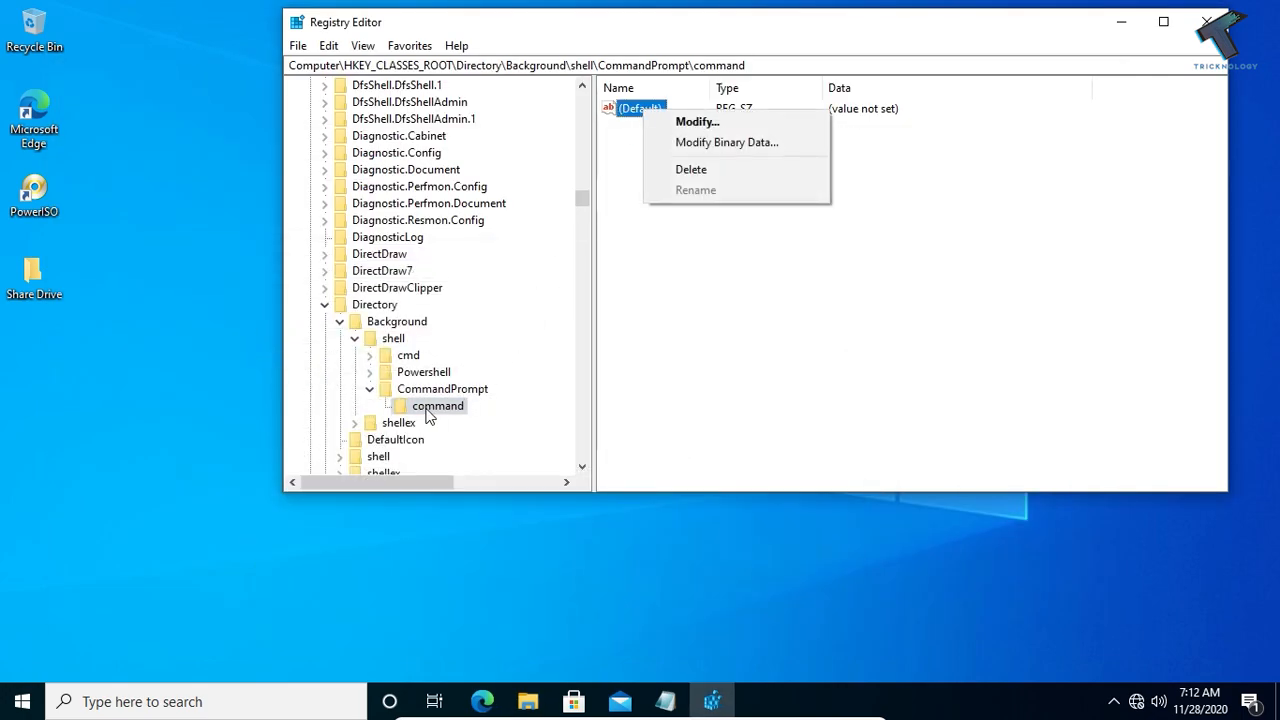
{"action": "mouse_move", "coordinate": [697, 121]}
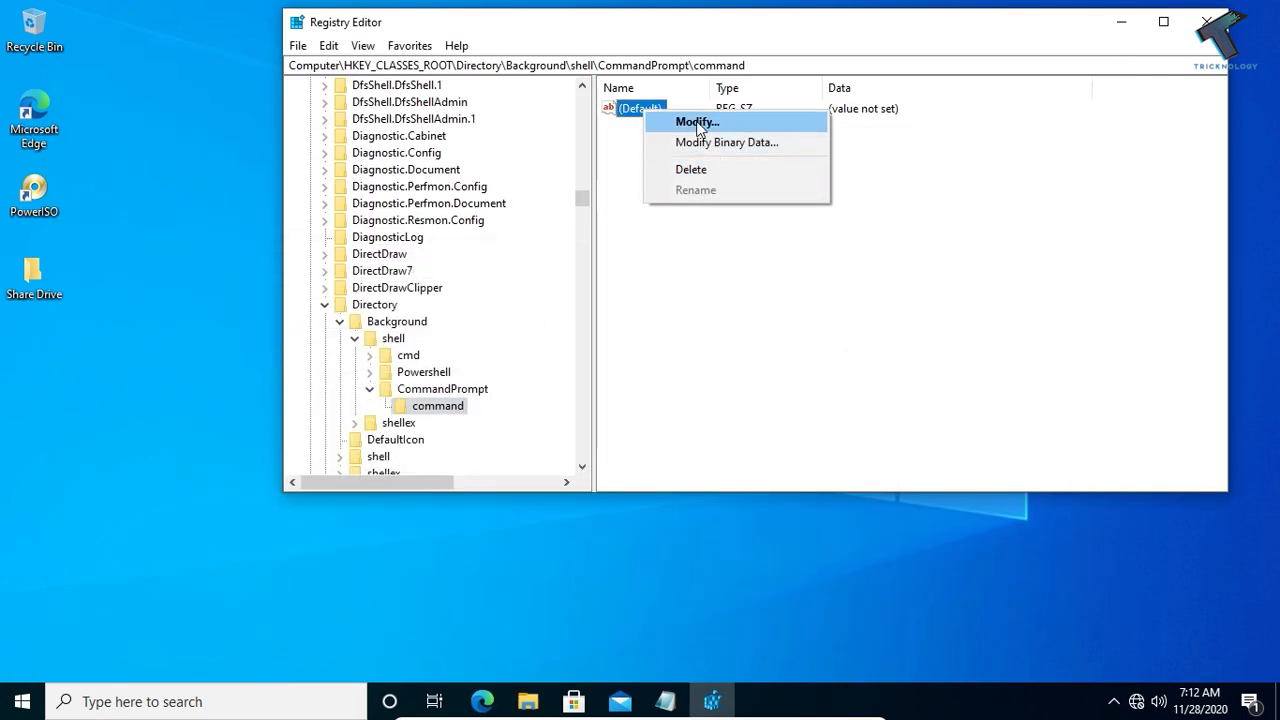
{"action": "left_click", "coordinate": [695, 121]}
{"action": "type", "text": "\"C:\\Windows\\System32\\cmd.exe\""}
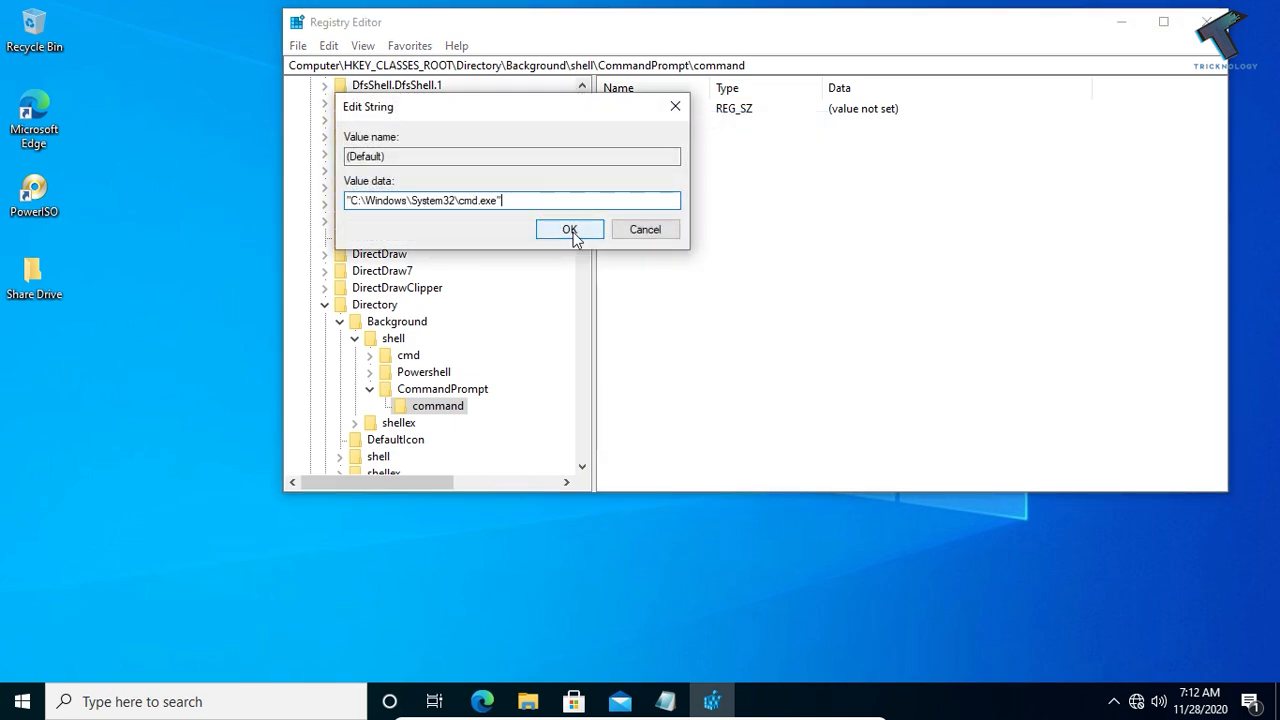
{"action": "left_click", "coordinate": [570, 229]}
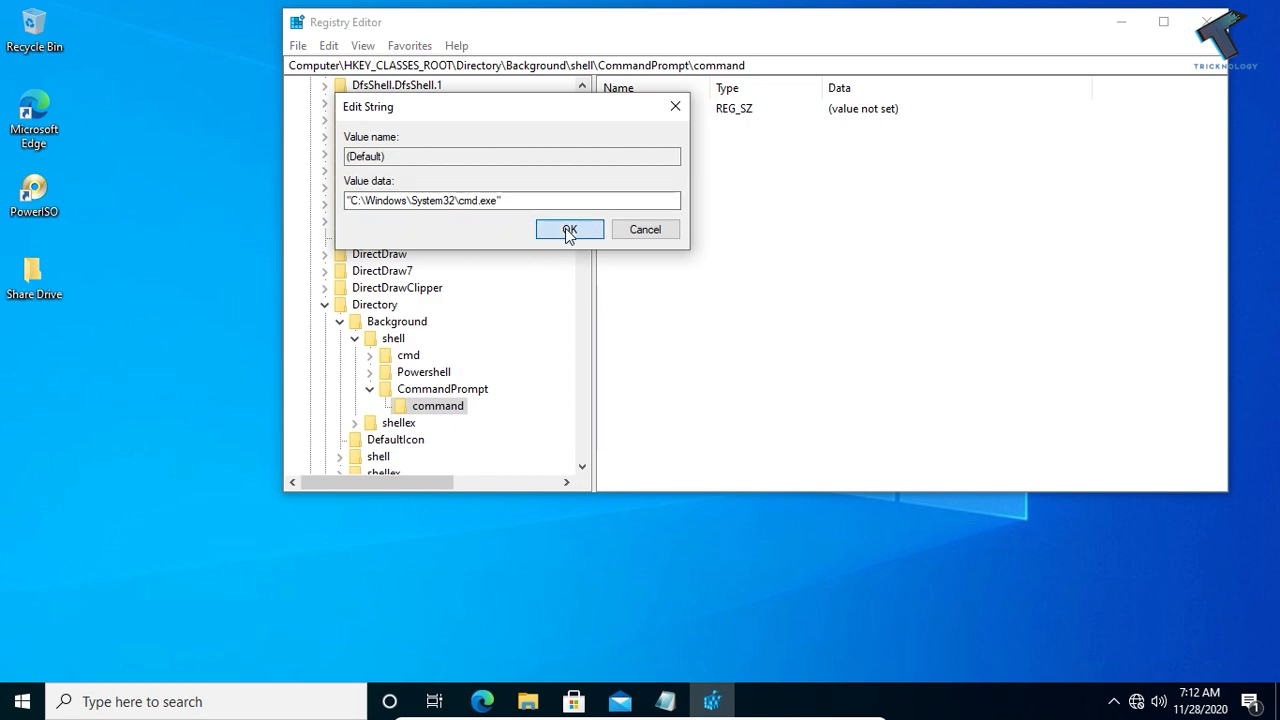
{"action": "left_click", "coordinate": [569, 229]}
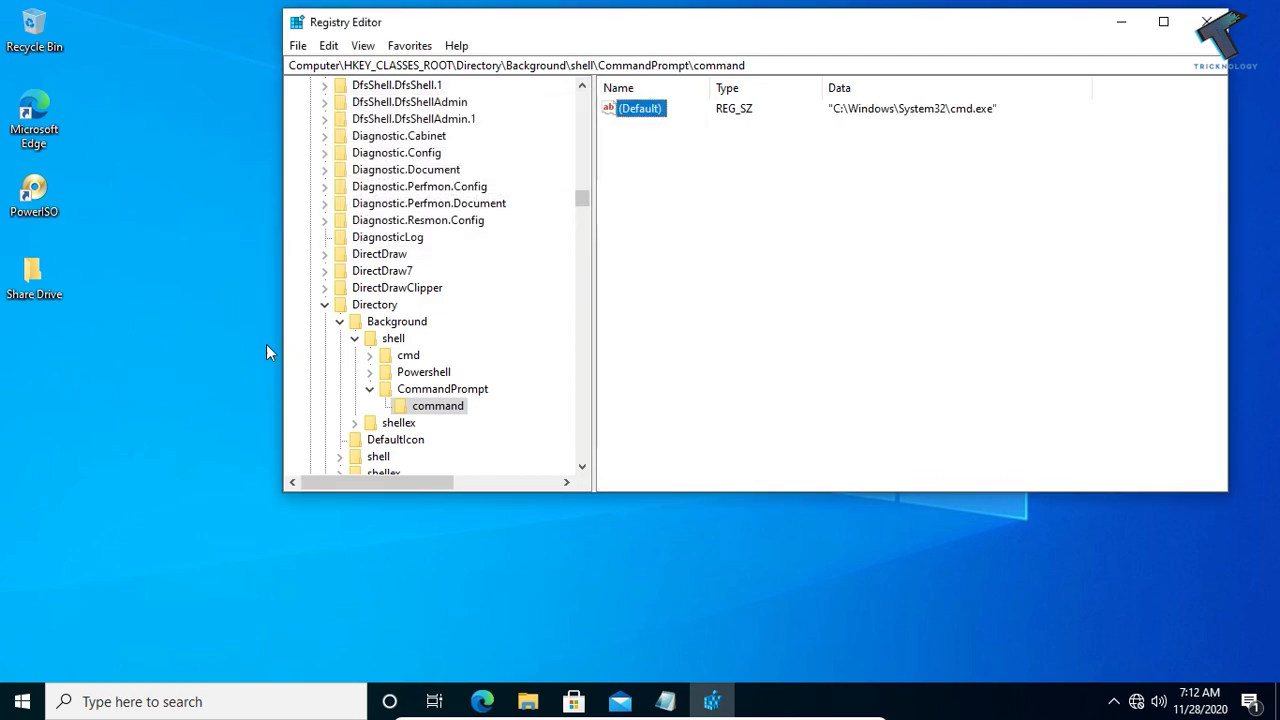
Launch cmd from the desktop's new CommandPrompt menu entry, then recheck the menu
{"action": "right_click", "coordinate": [80, 382]}
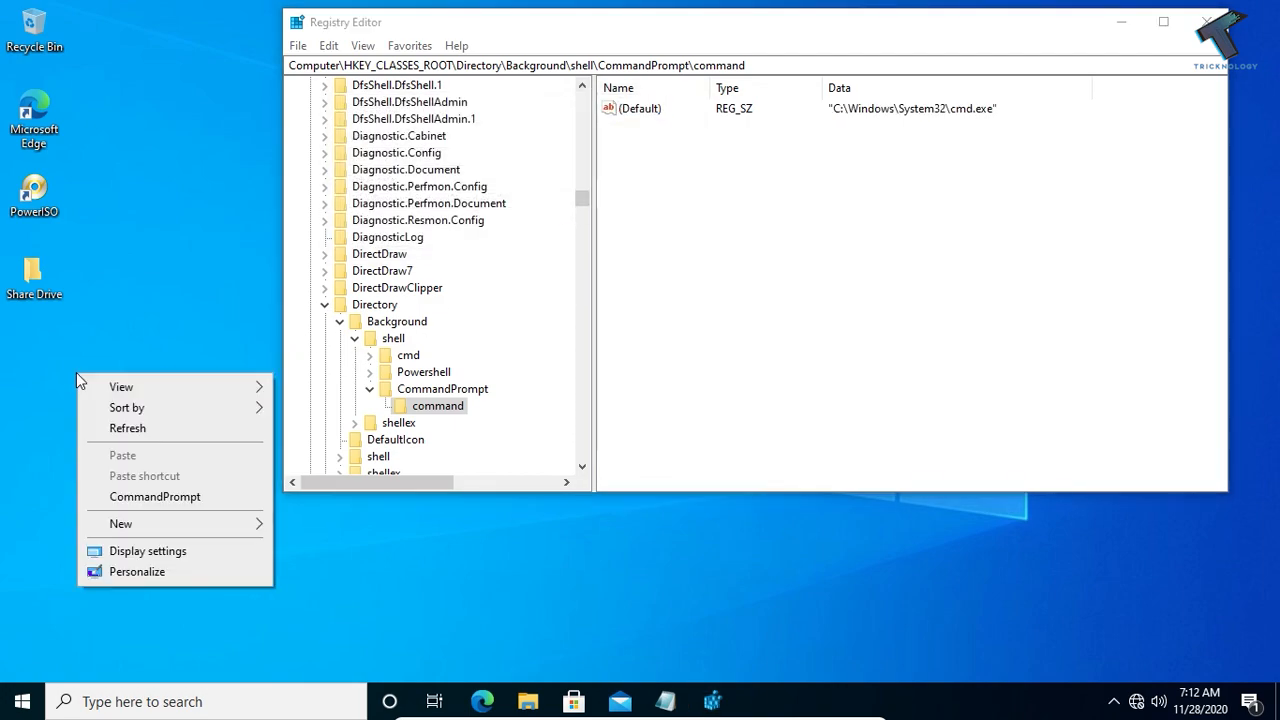
{"action": "mouse_move", "coordinate": [155, 497]}
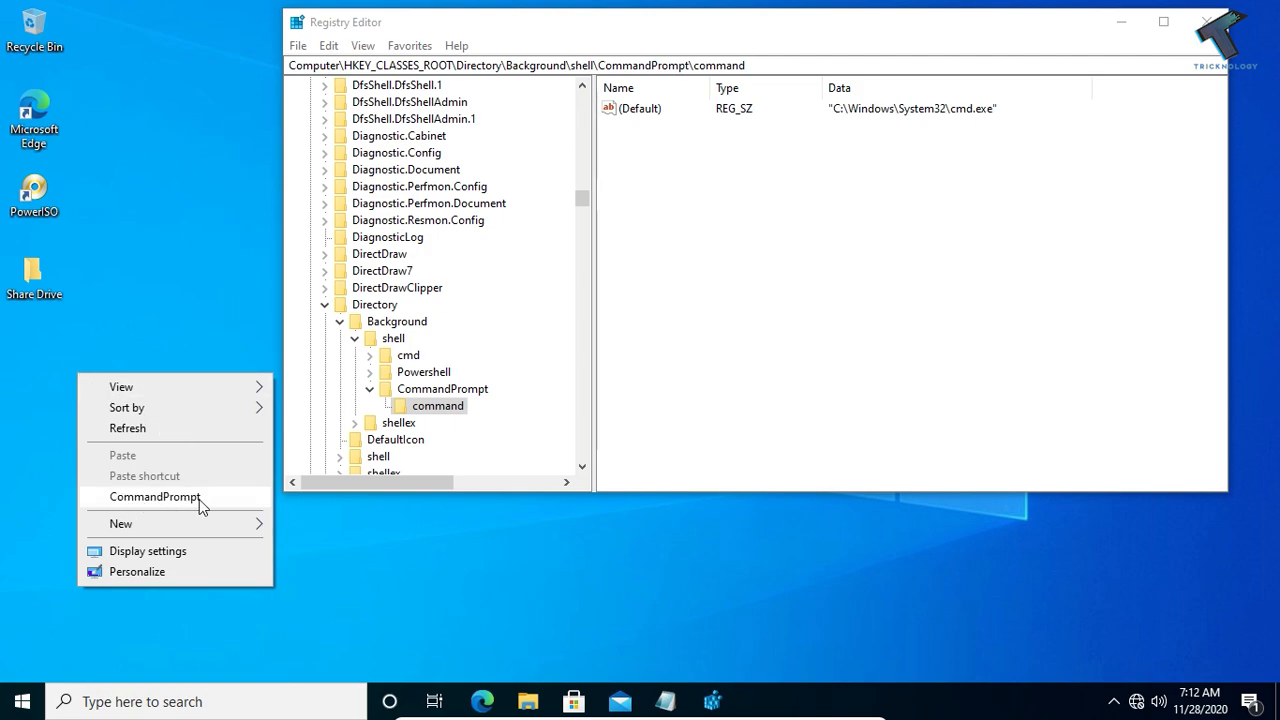
{"action": "left_click", "coordinate": [154, 496]}
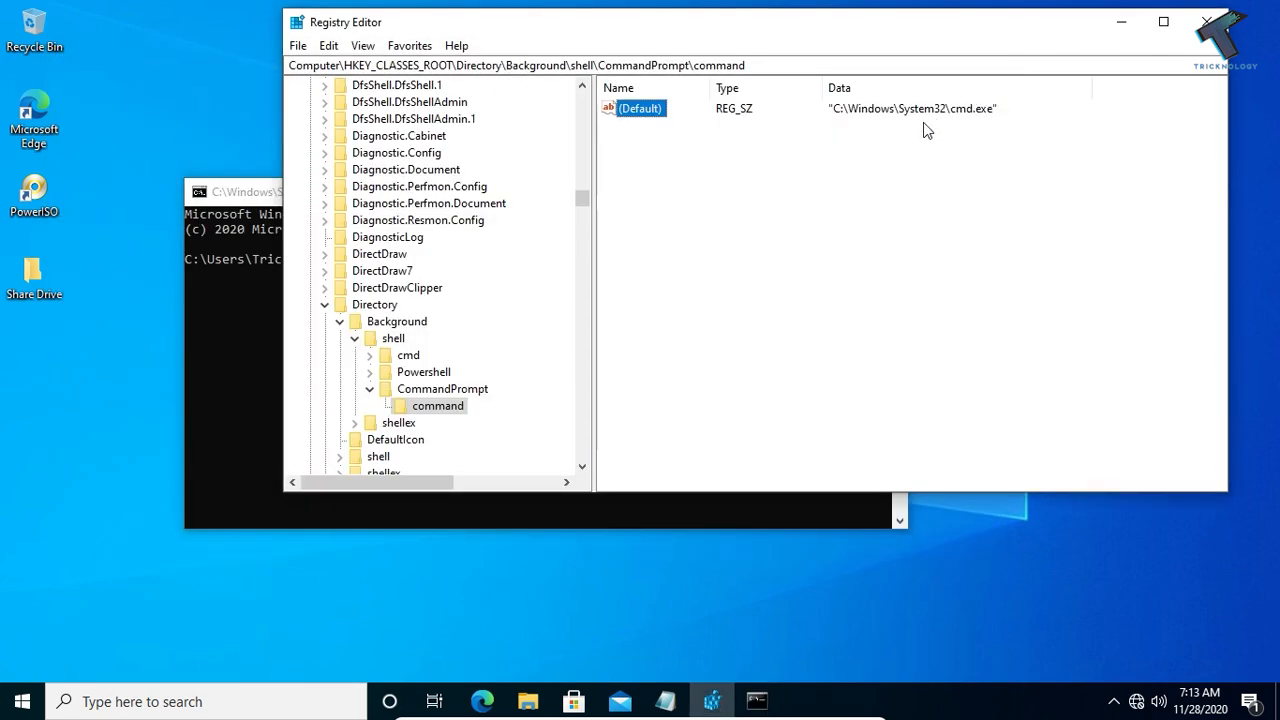
{"action": "mouse_move", "coordinate": [943, 155]}
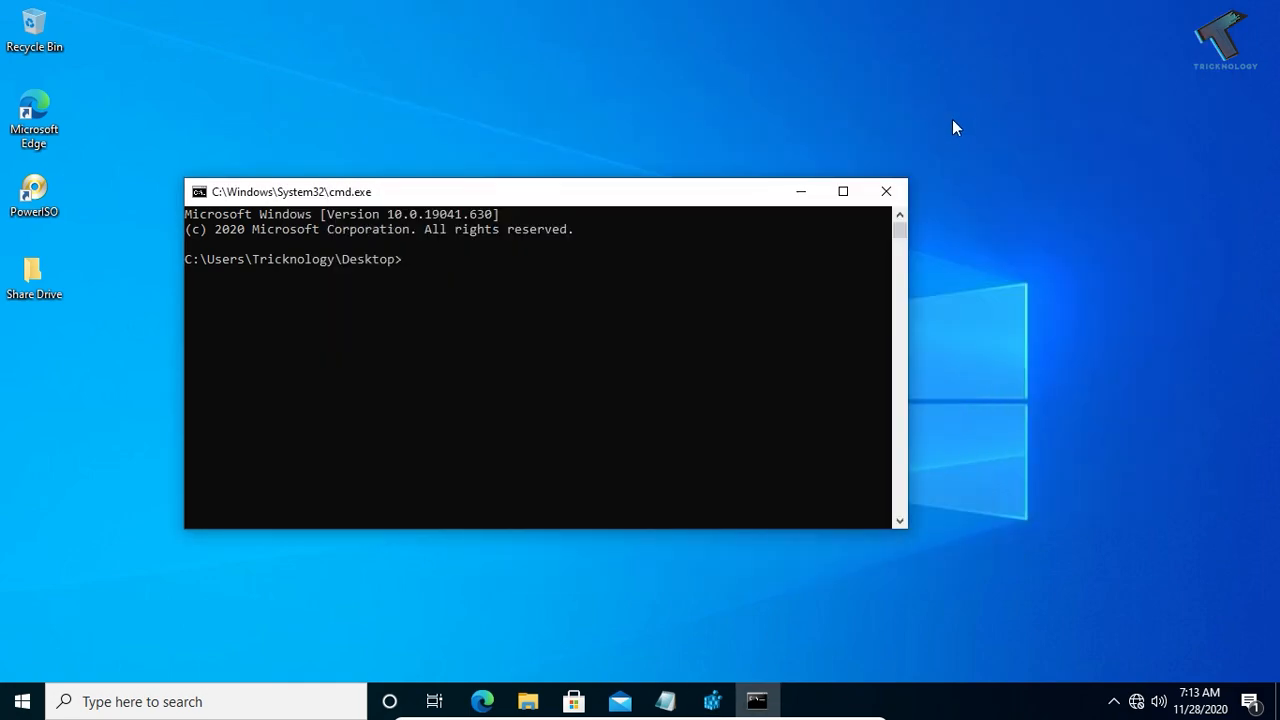
{"action": "right_click", "coordinate": [955, 128]}
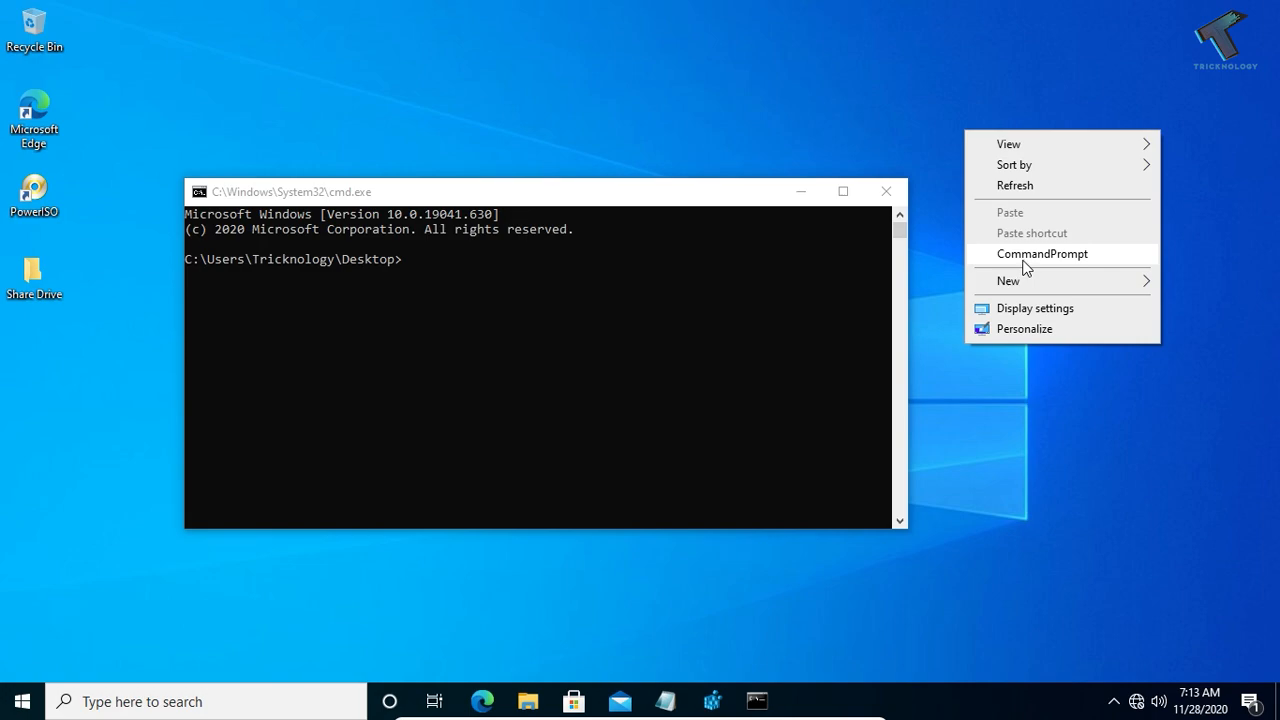